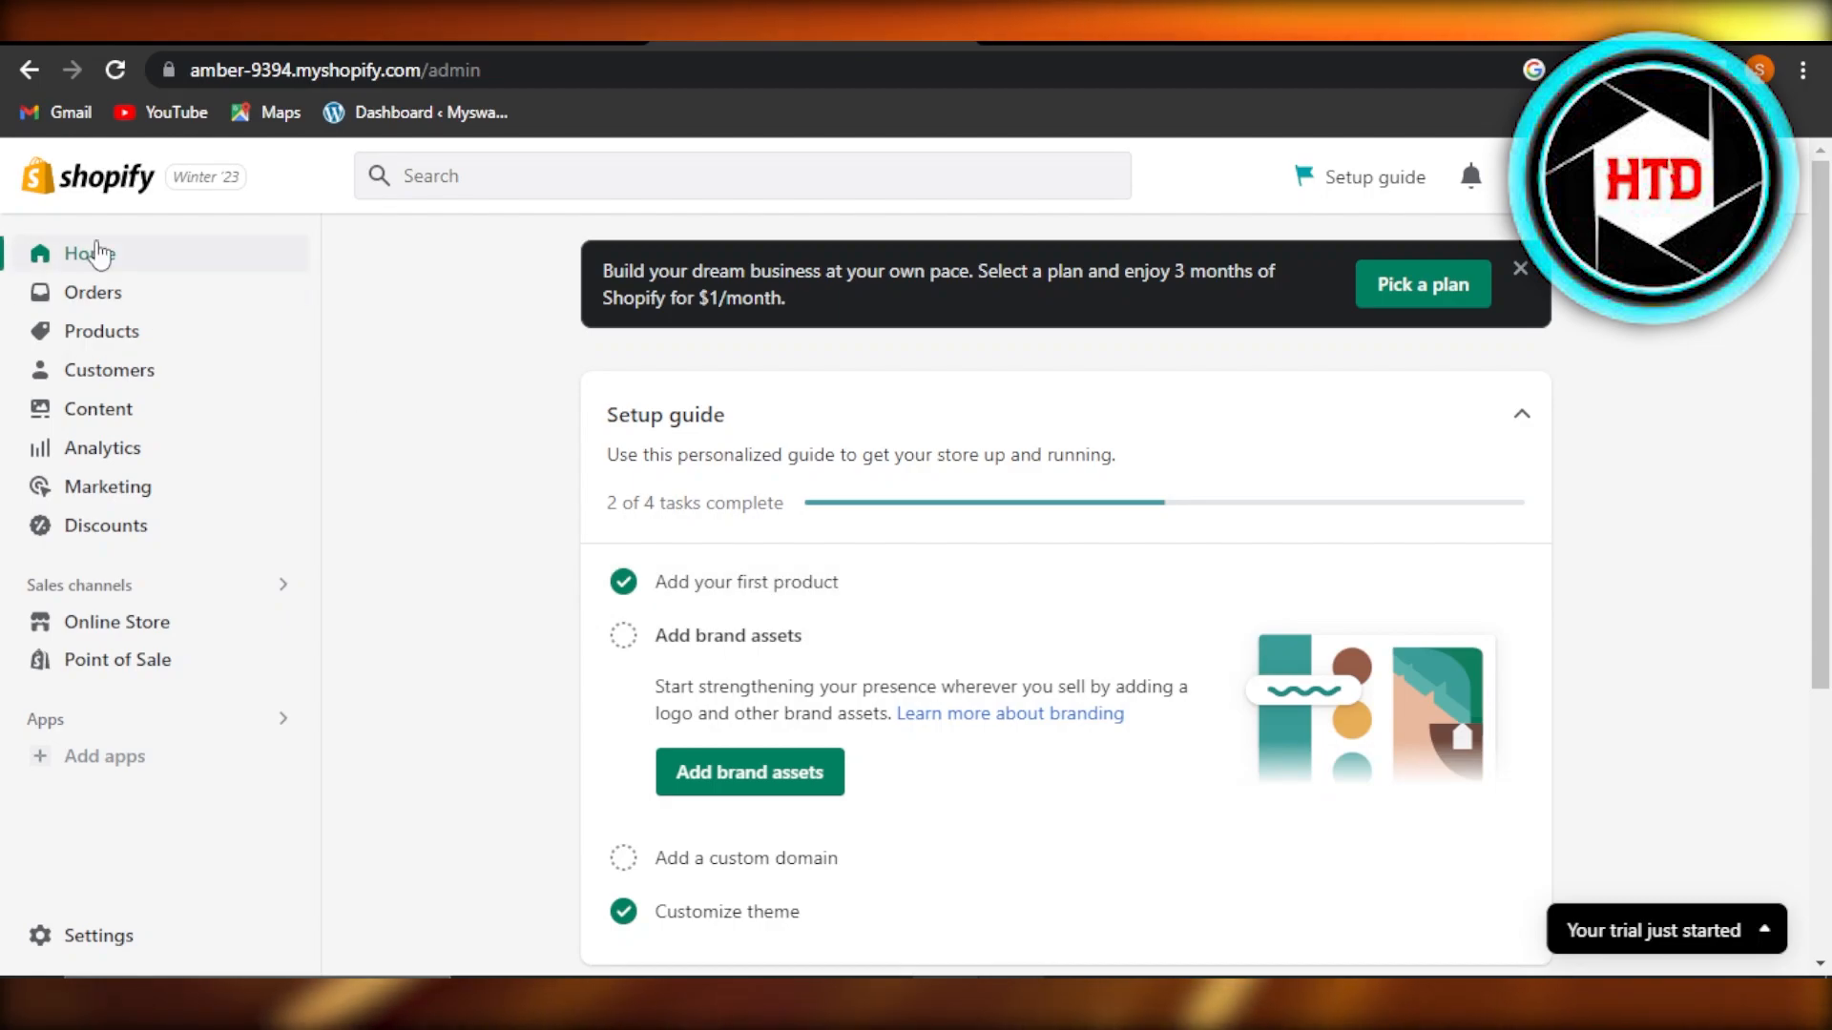
mouse_move(177, 242)
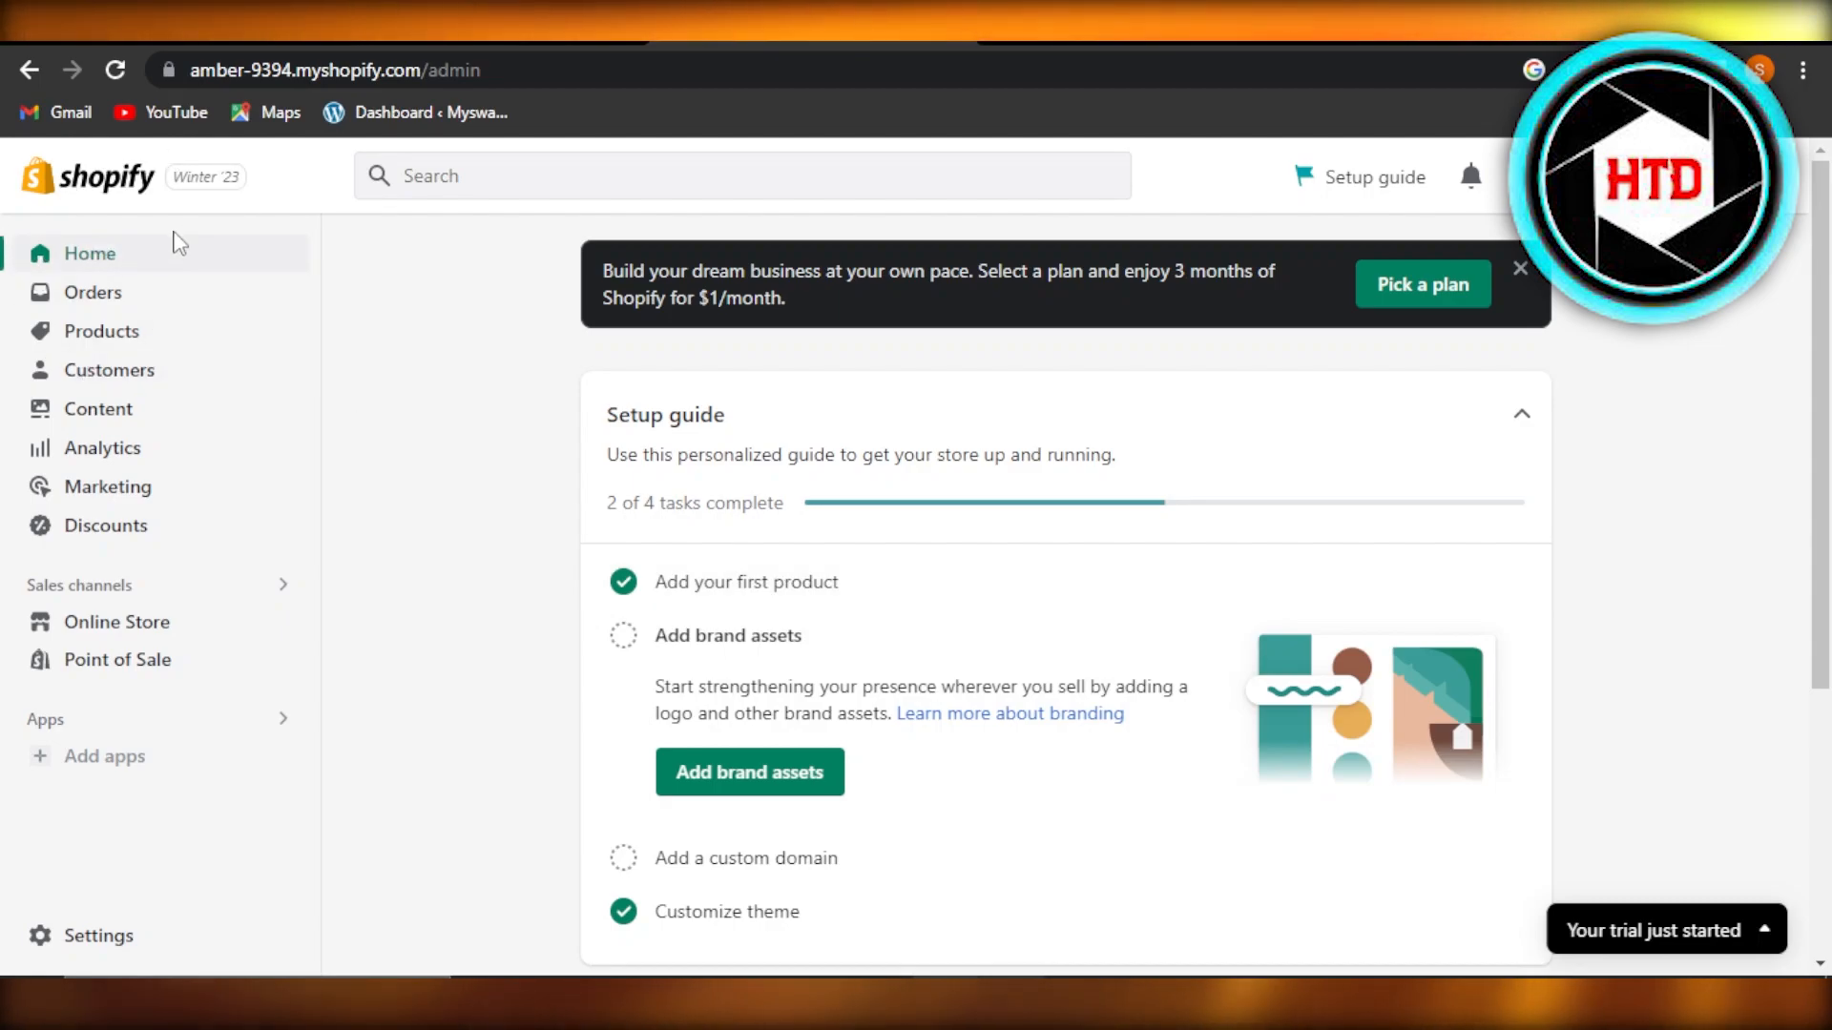
mouse_move(99, 532)
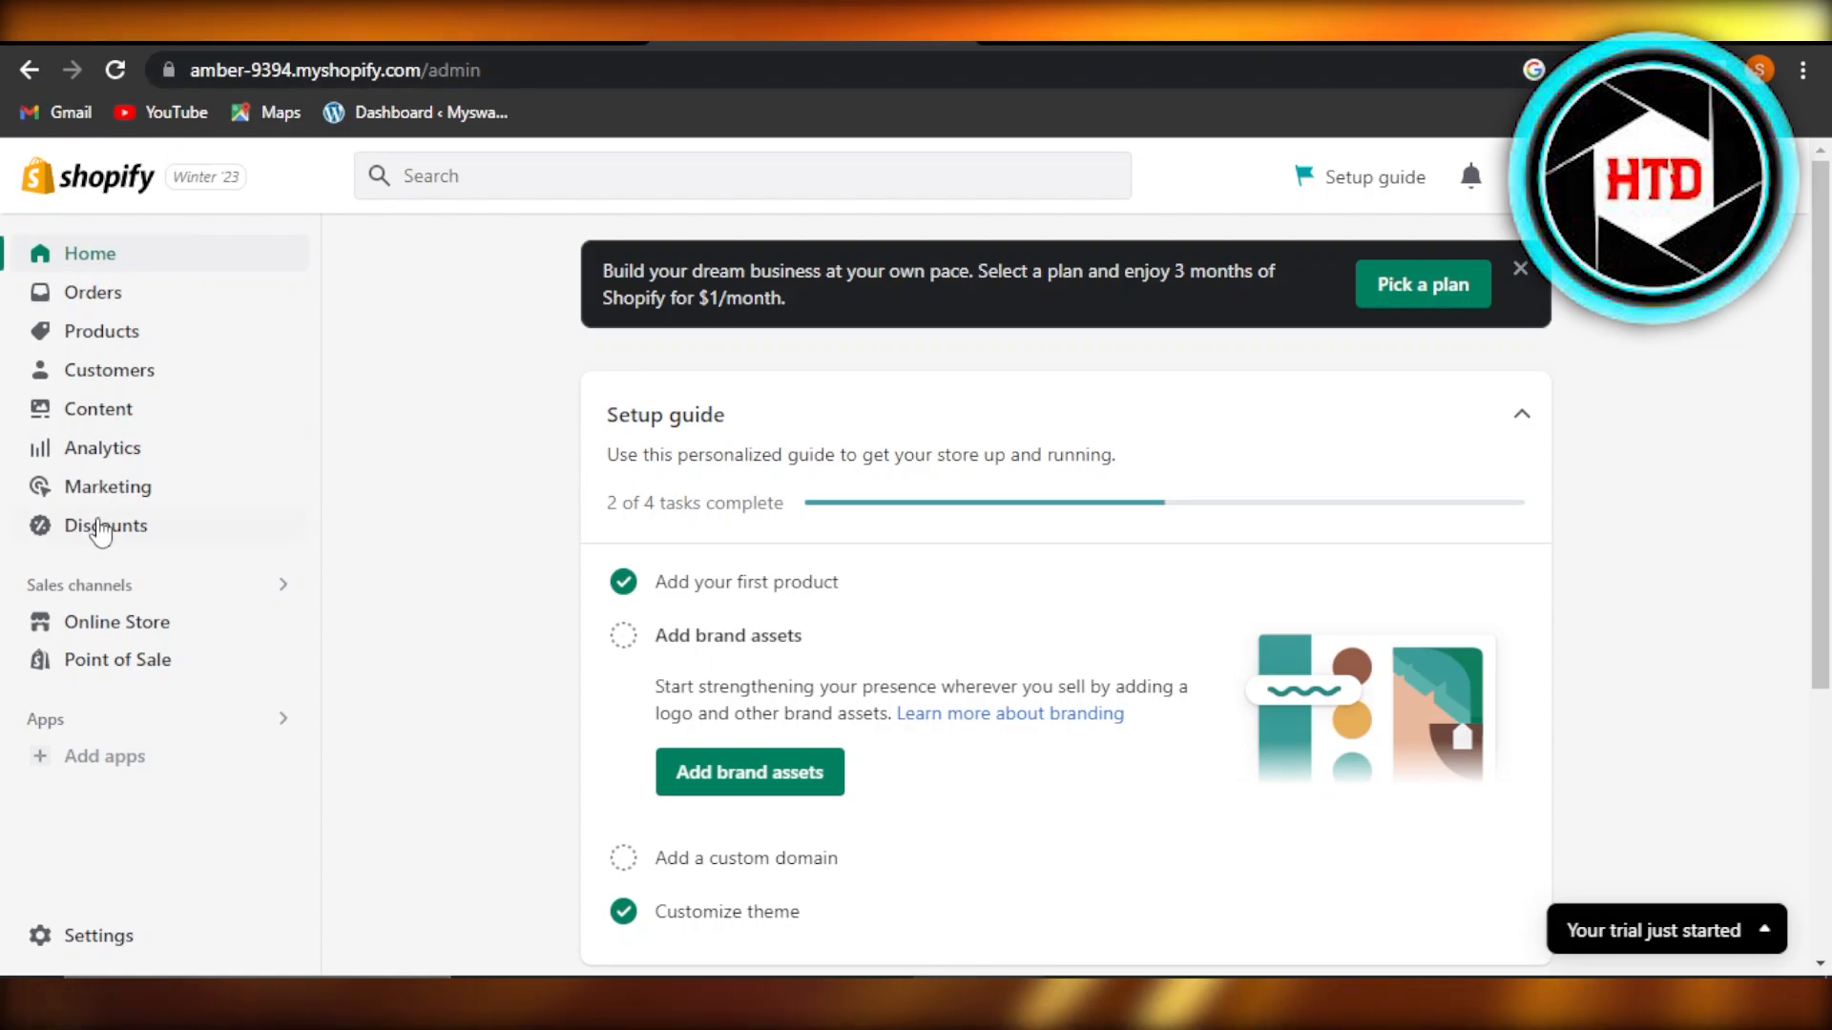
mouse_move(361, 340)
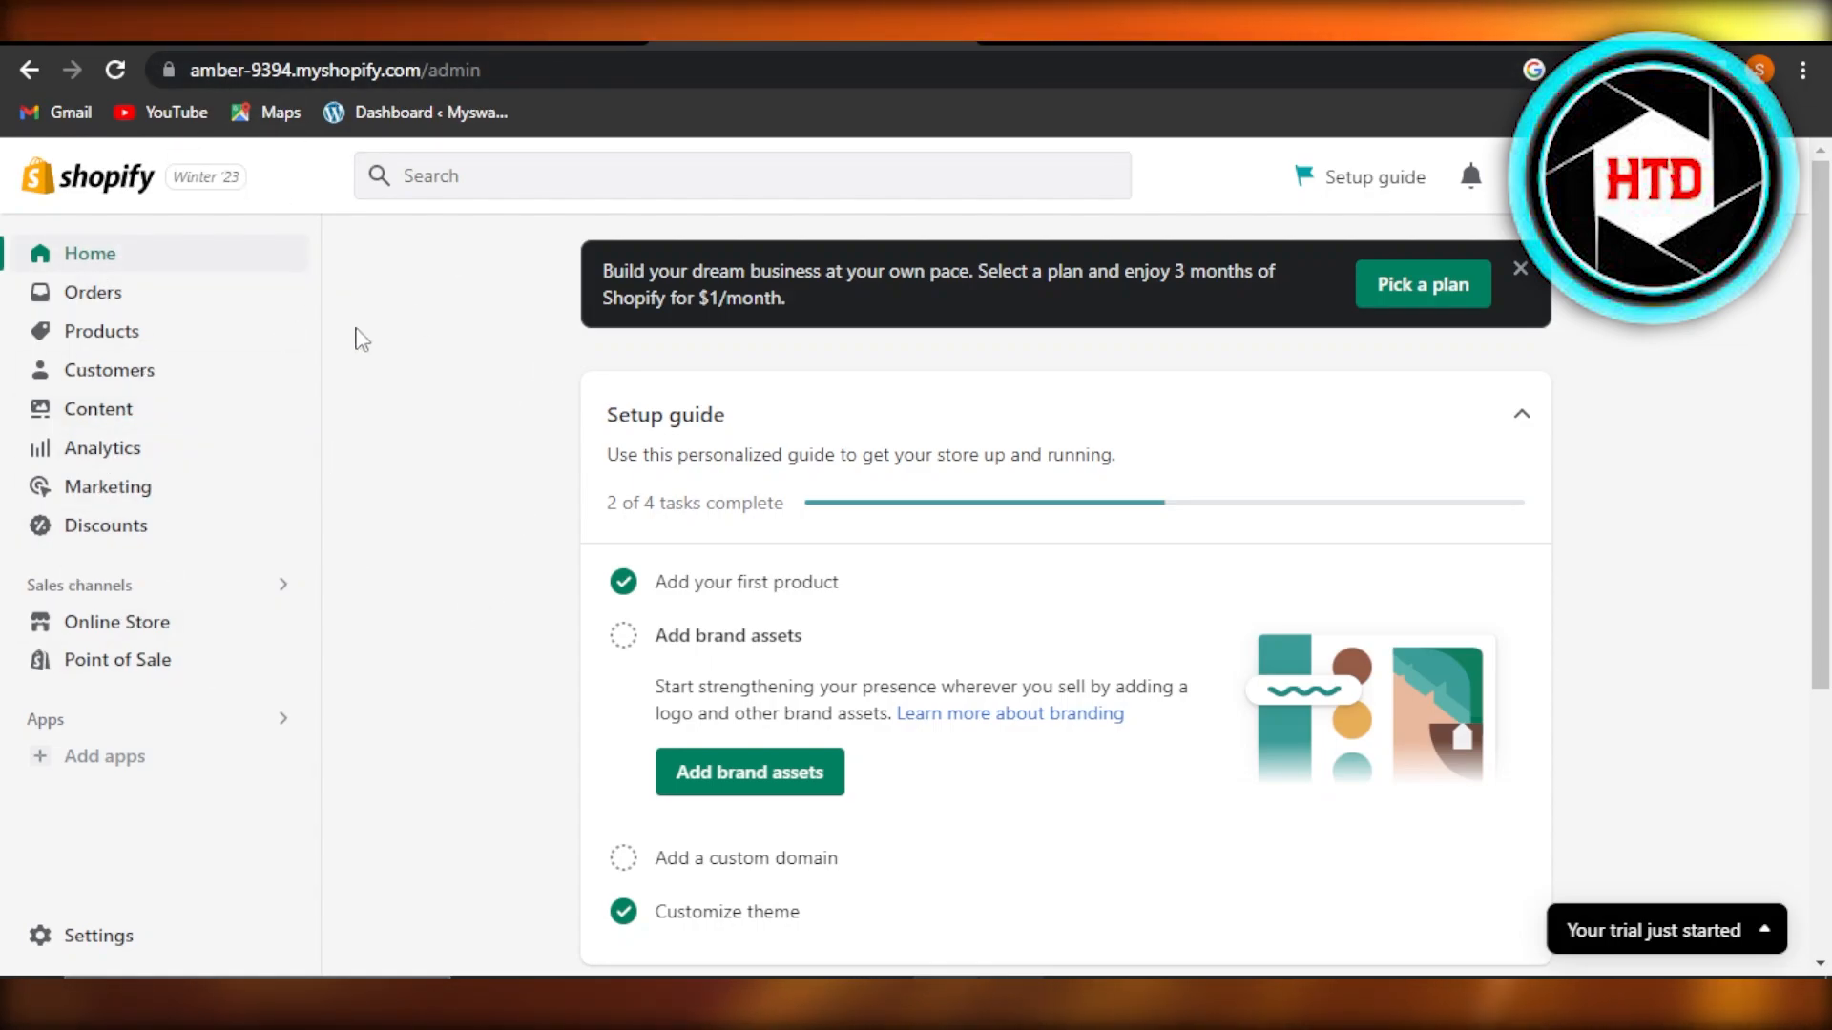
mouse_move(92, 292)
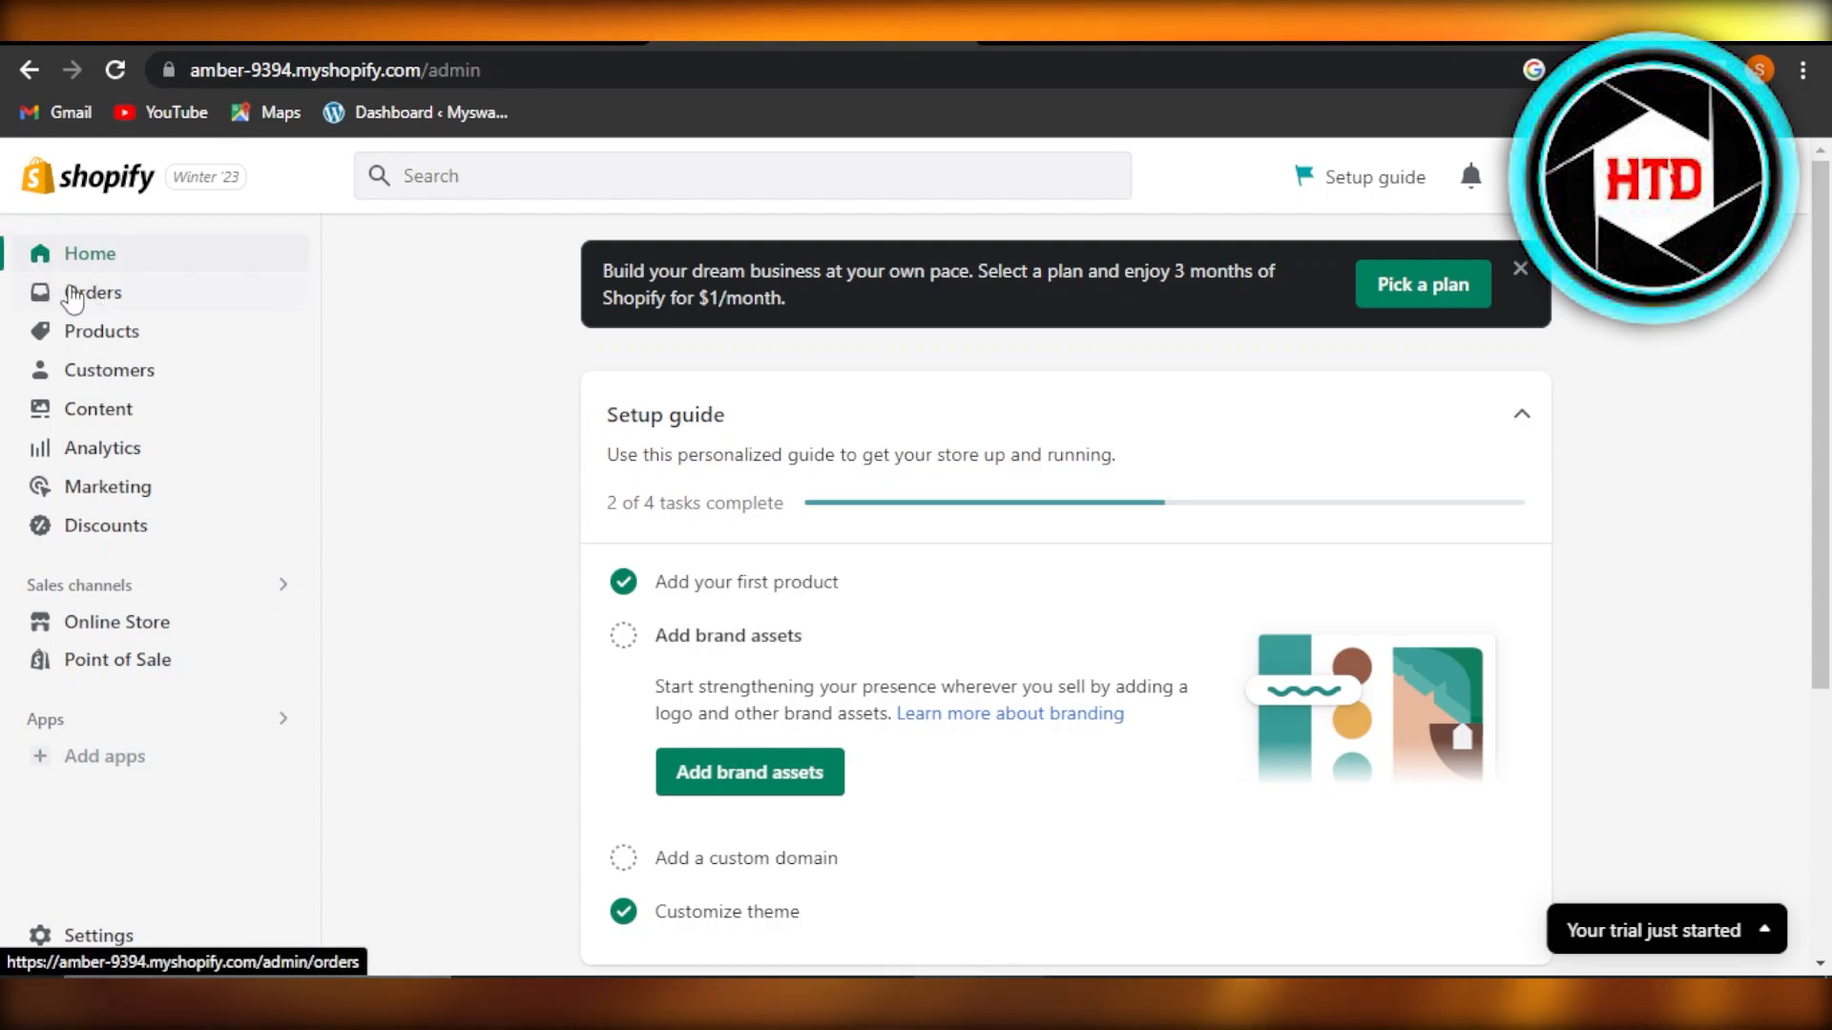
mouse_move(132, 294)
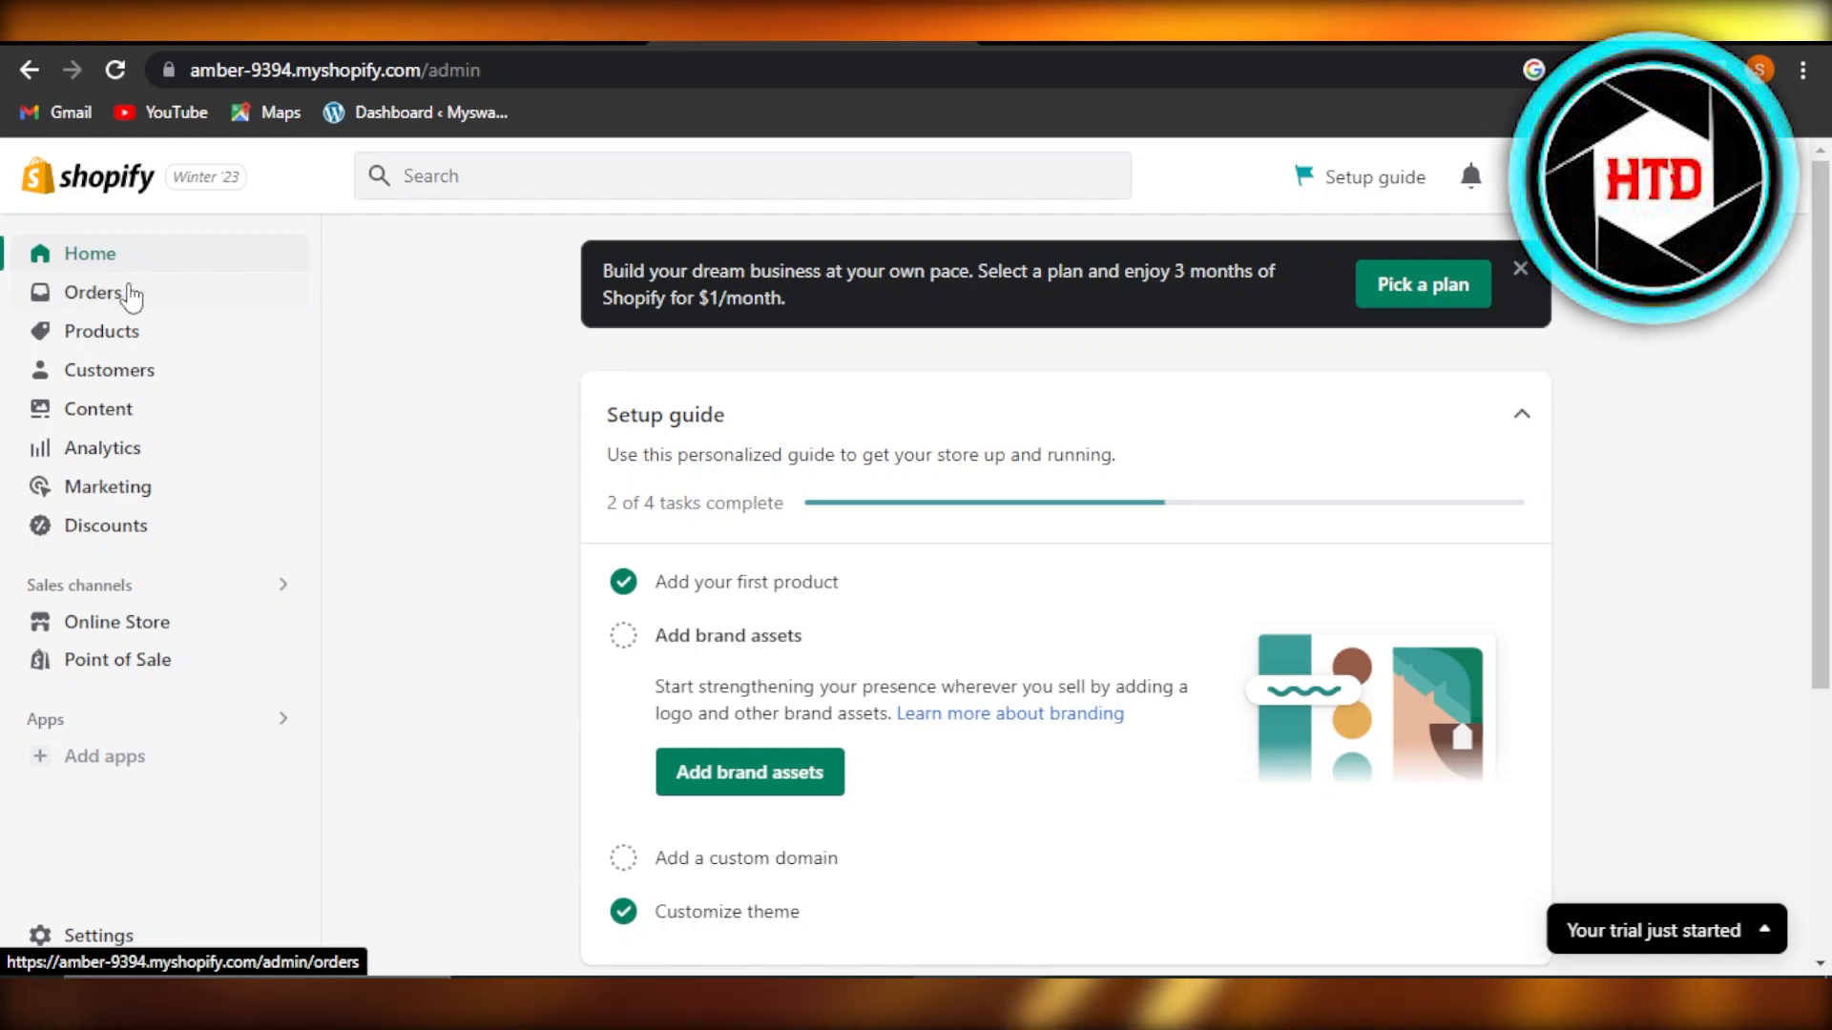
Open the store's Orders page from the admin sidebar
left_click(91, 291)
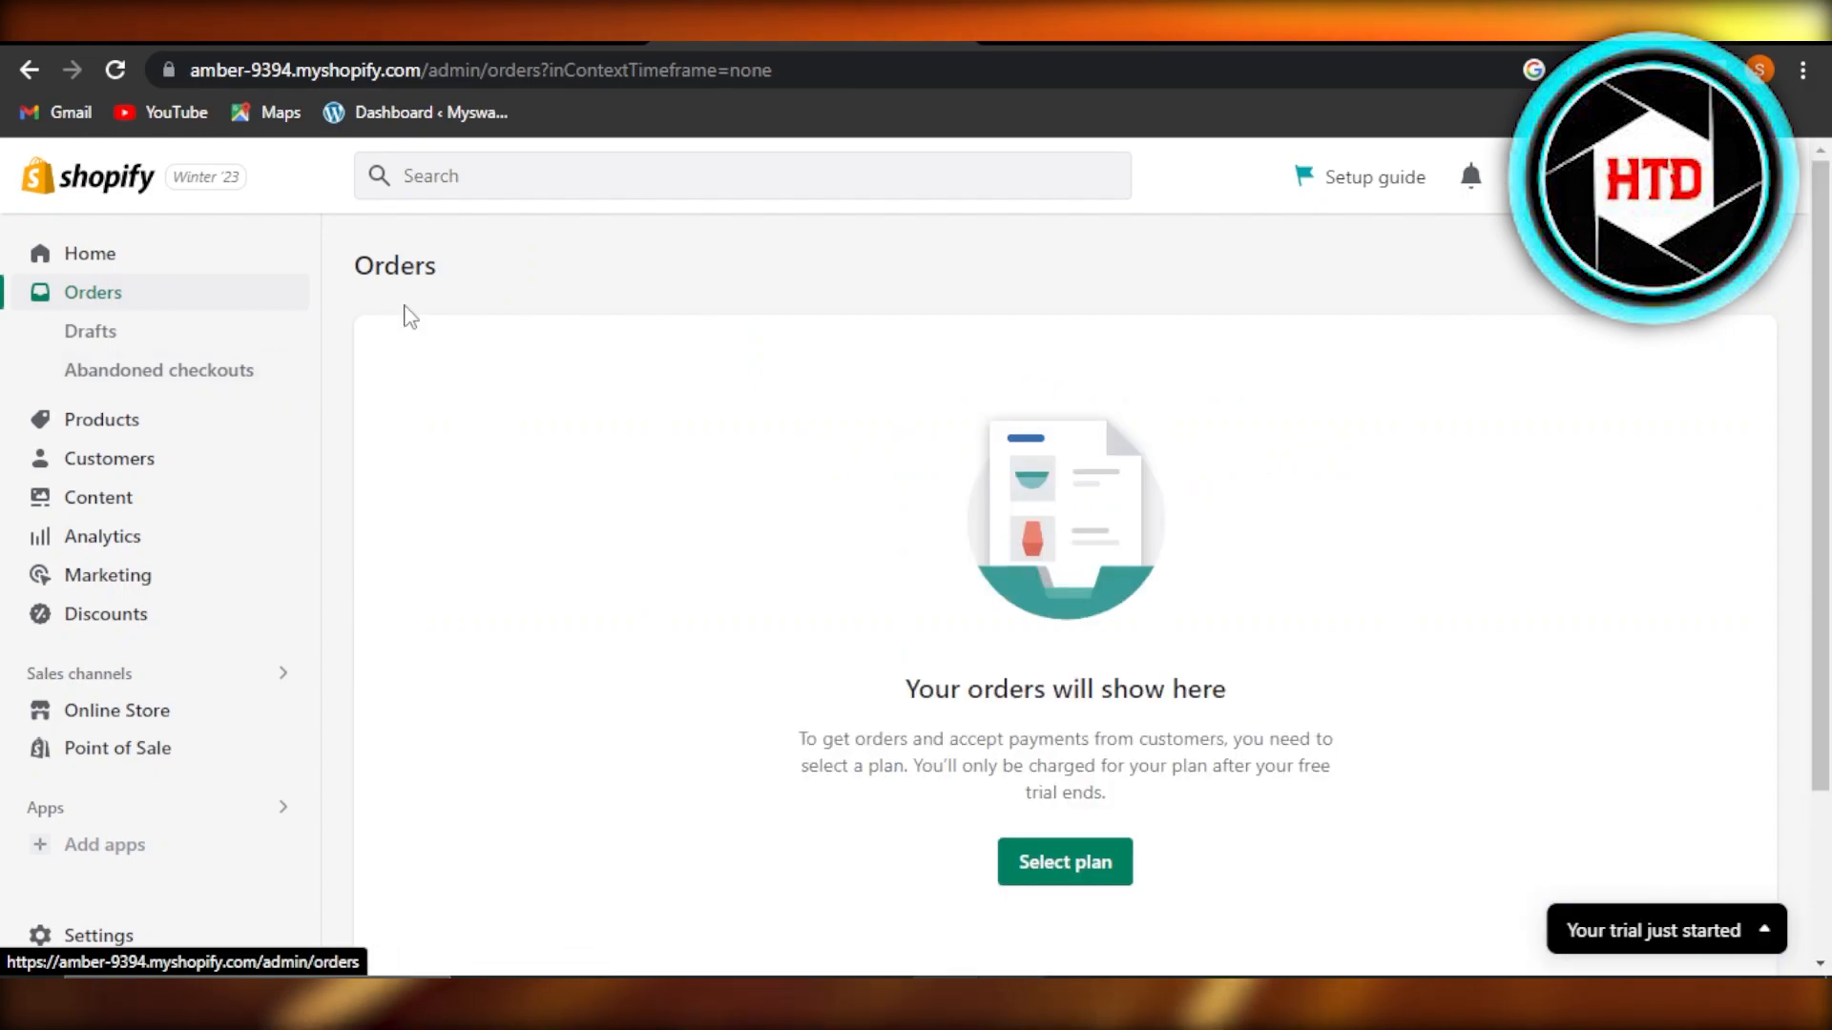
mouse_move(479, 362)
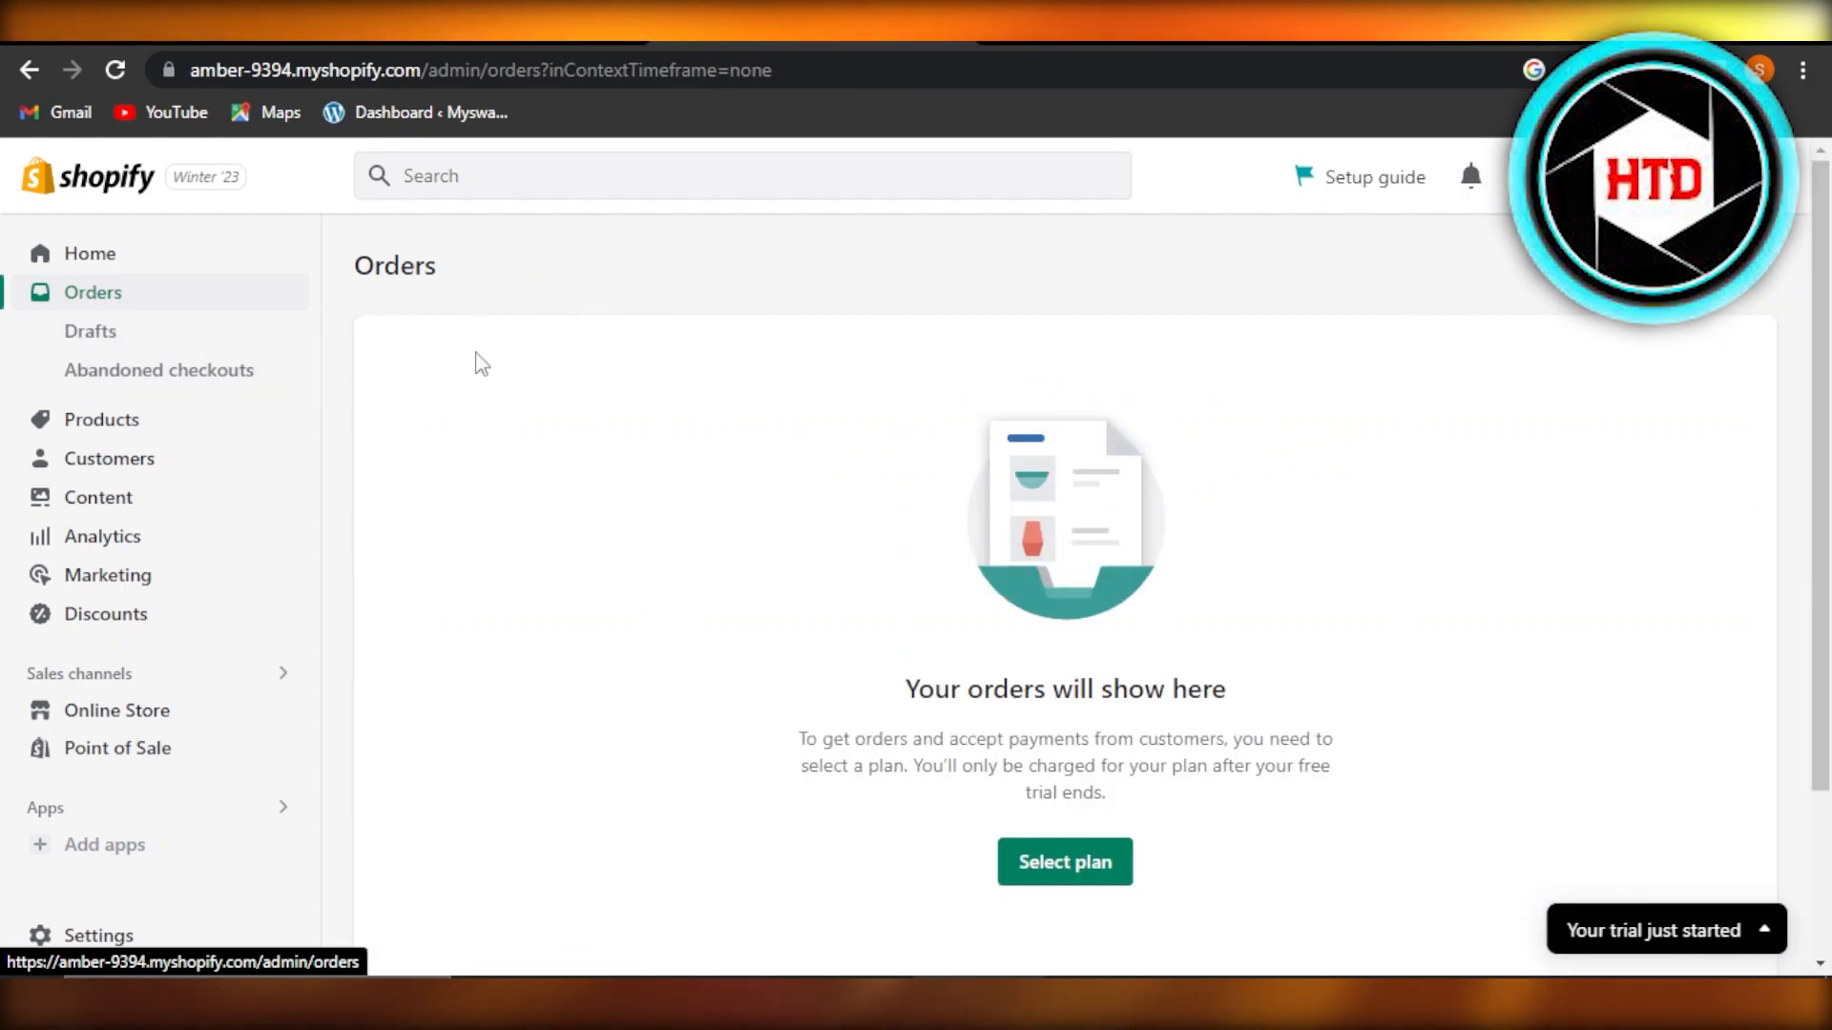
mouse_move(369, 285)
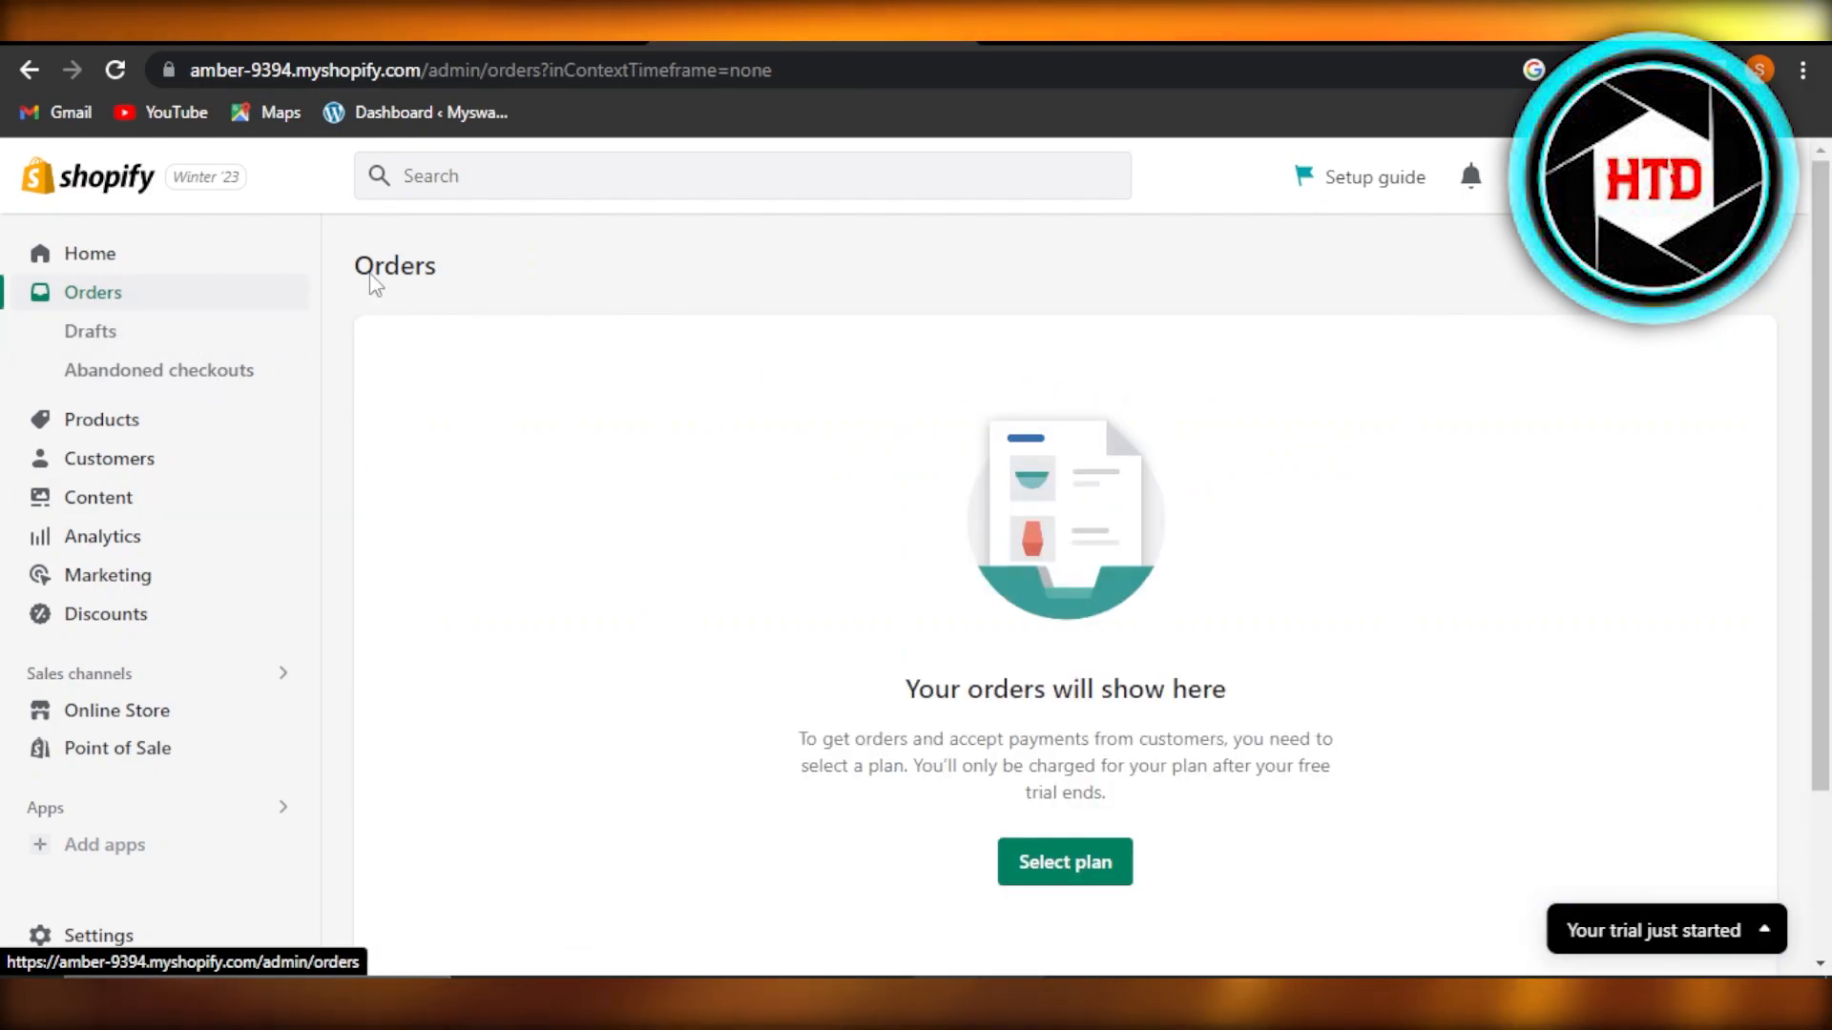
mouse_move(638, 490)
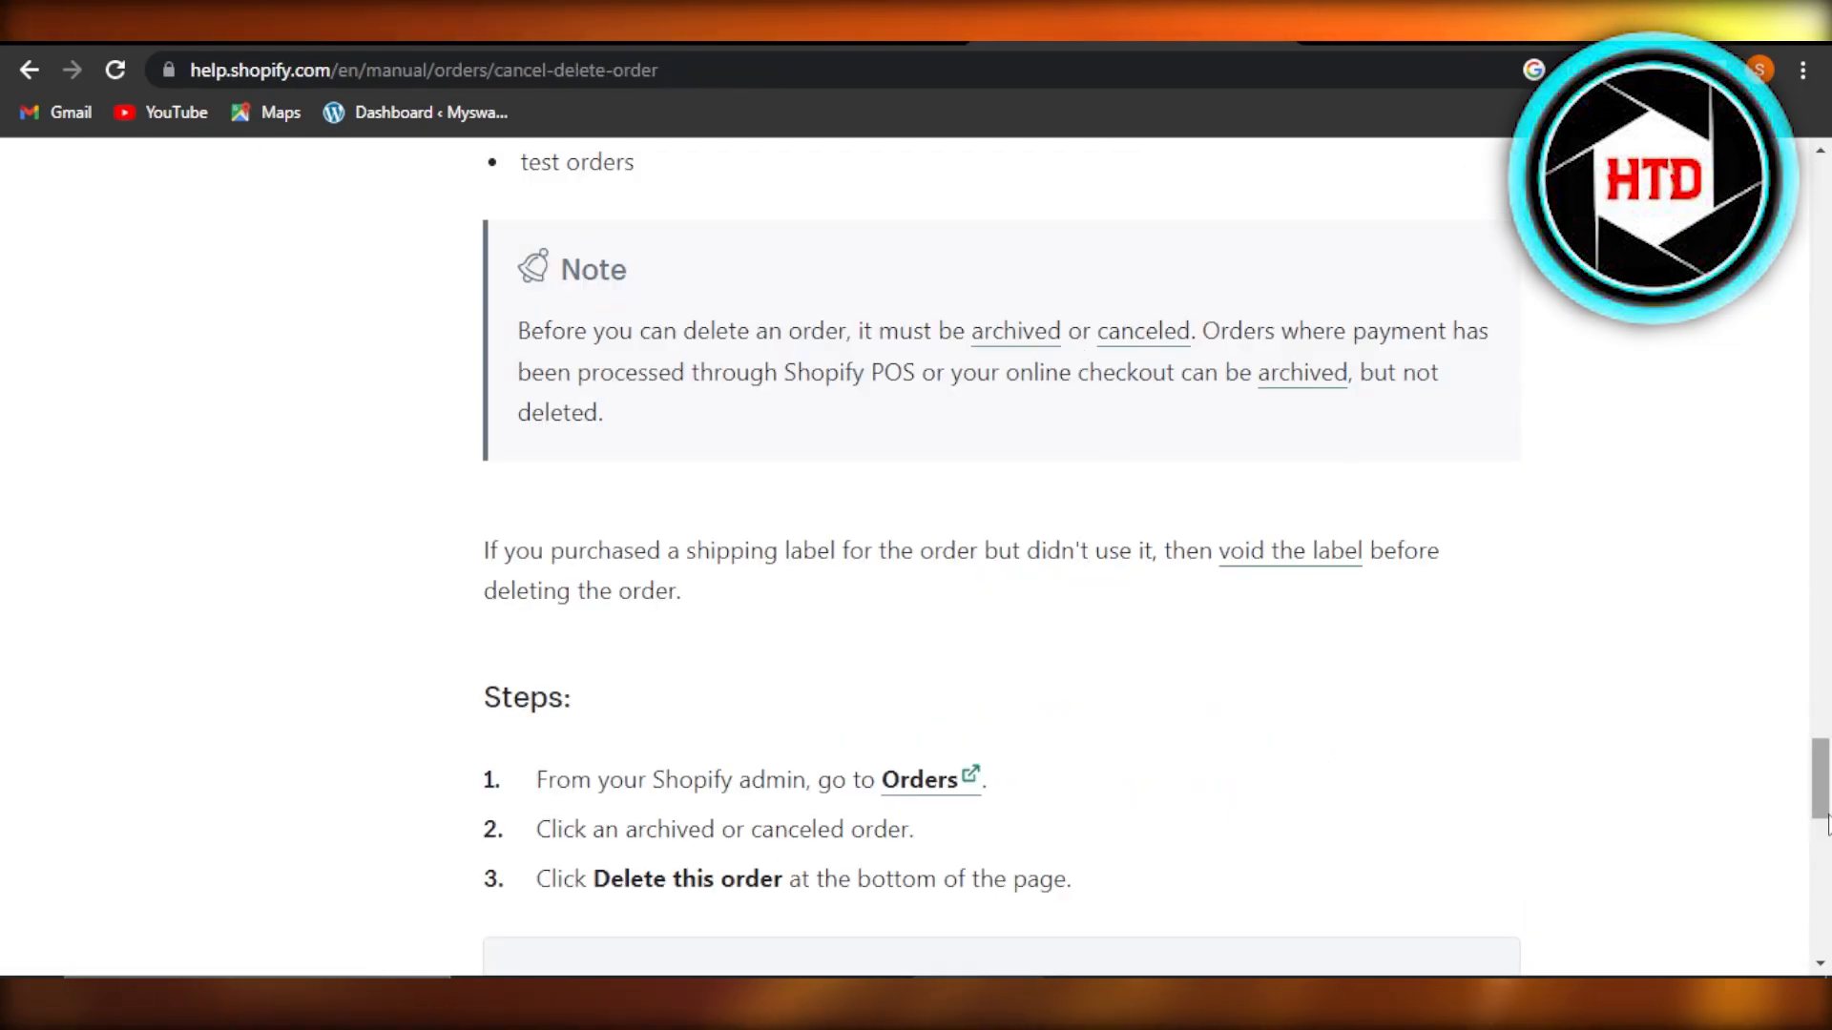
scroll("up", 3)
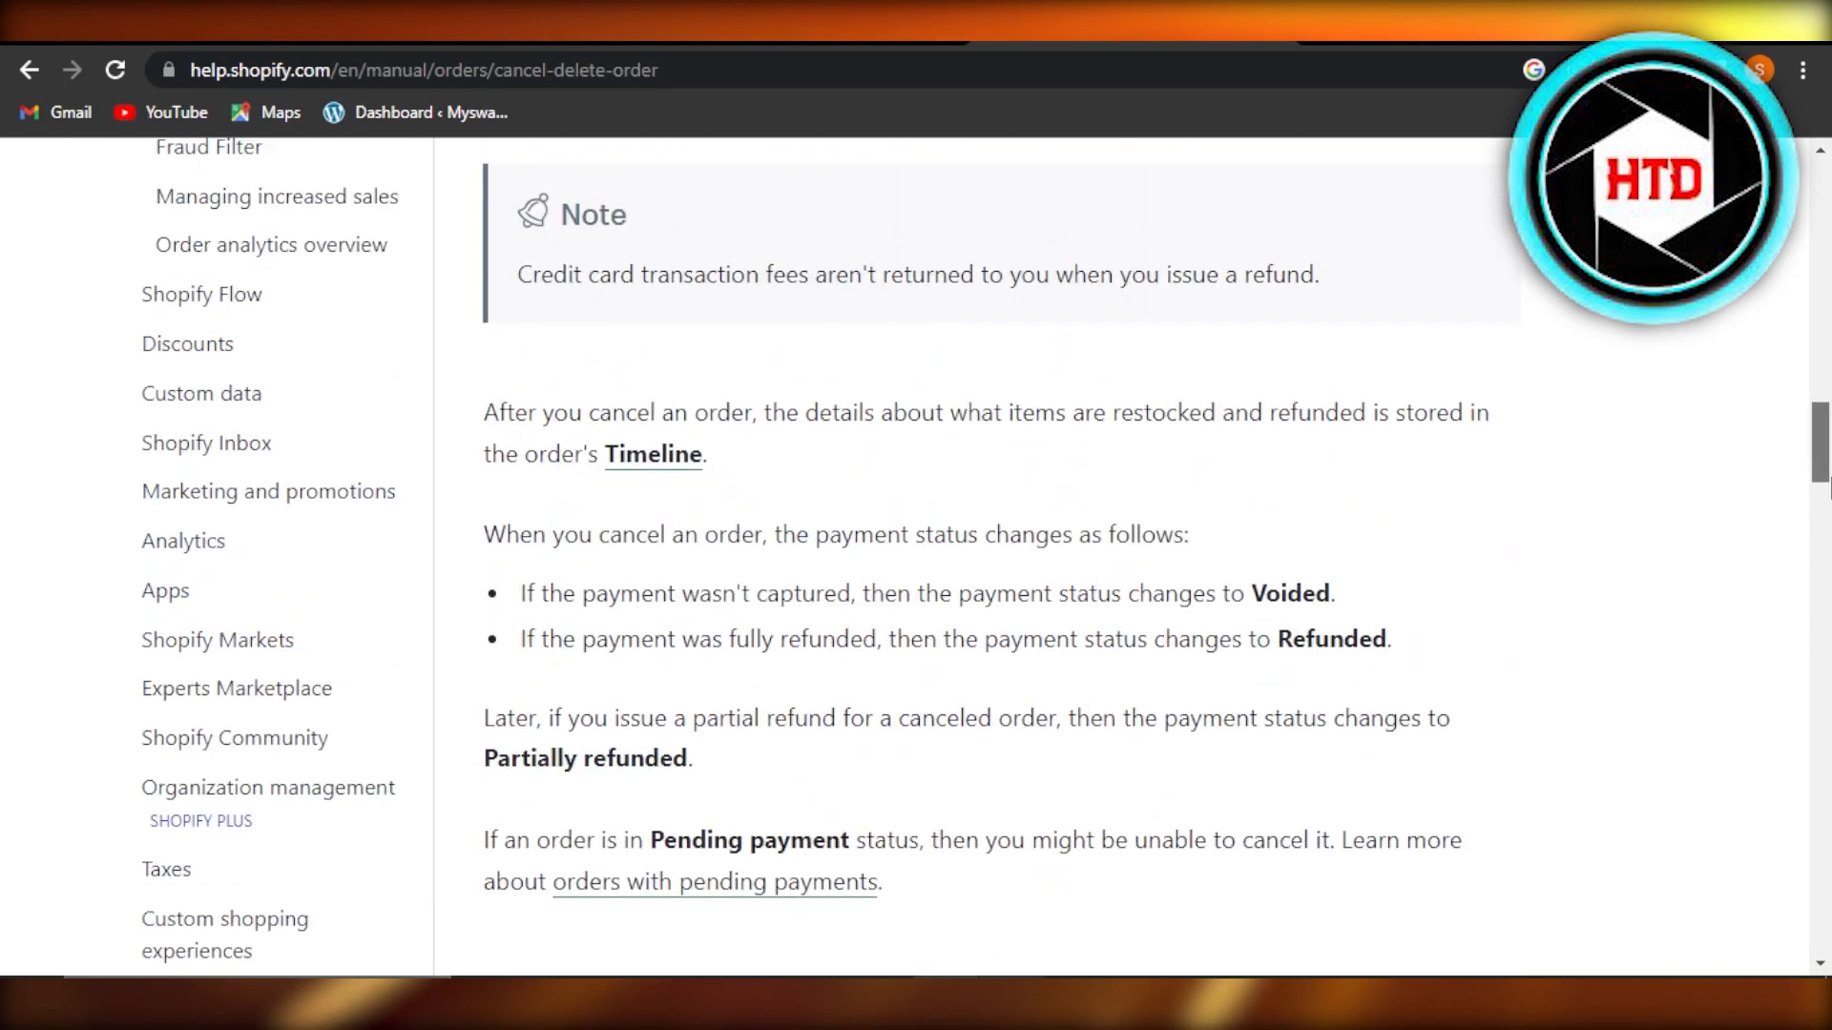
scroll("down", 3)
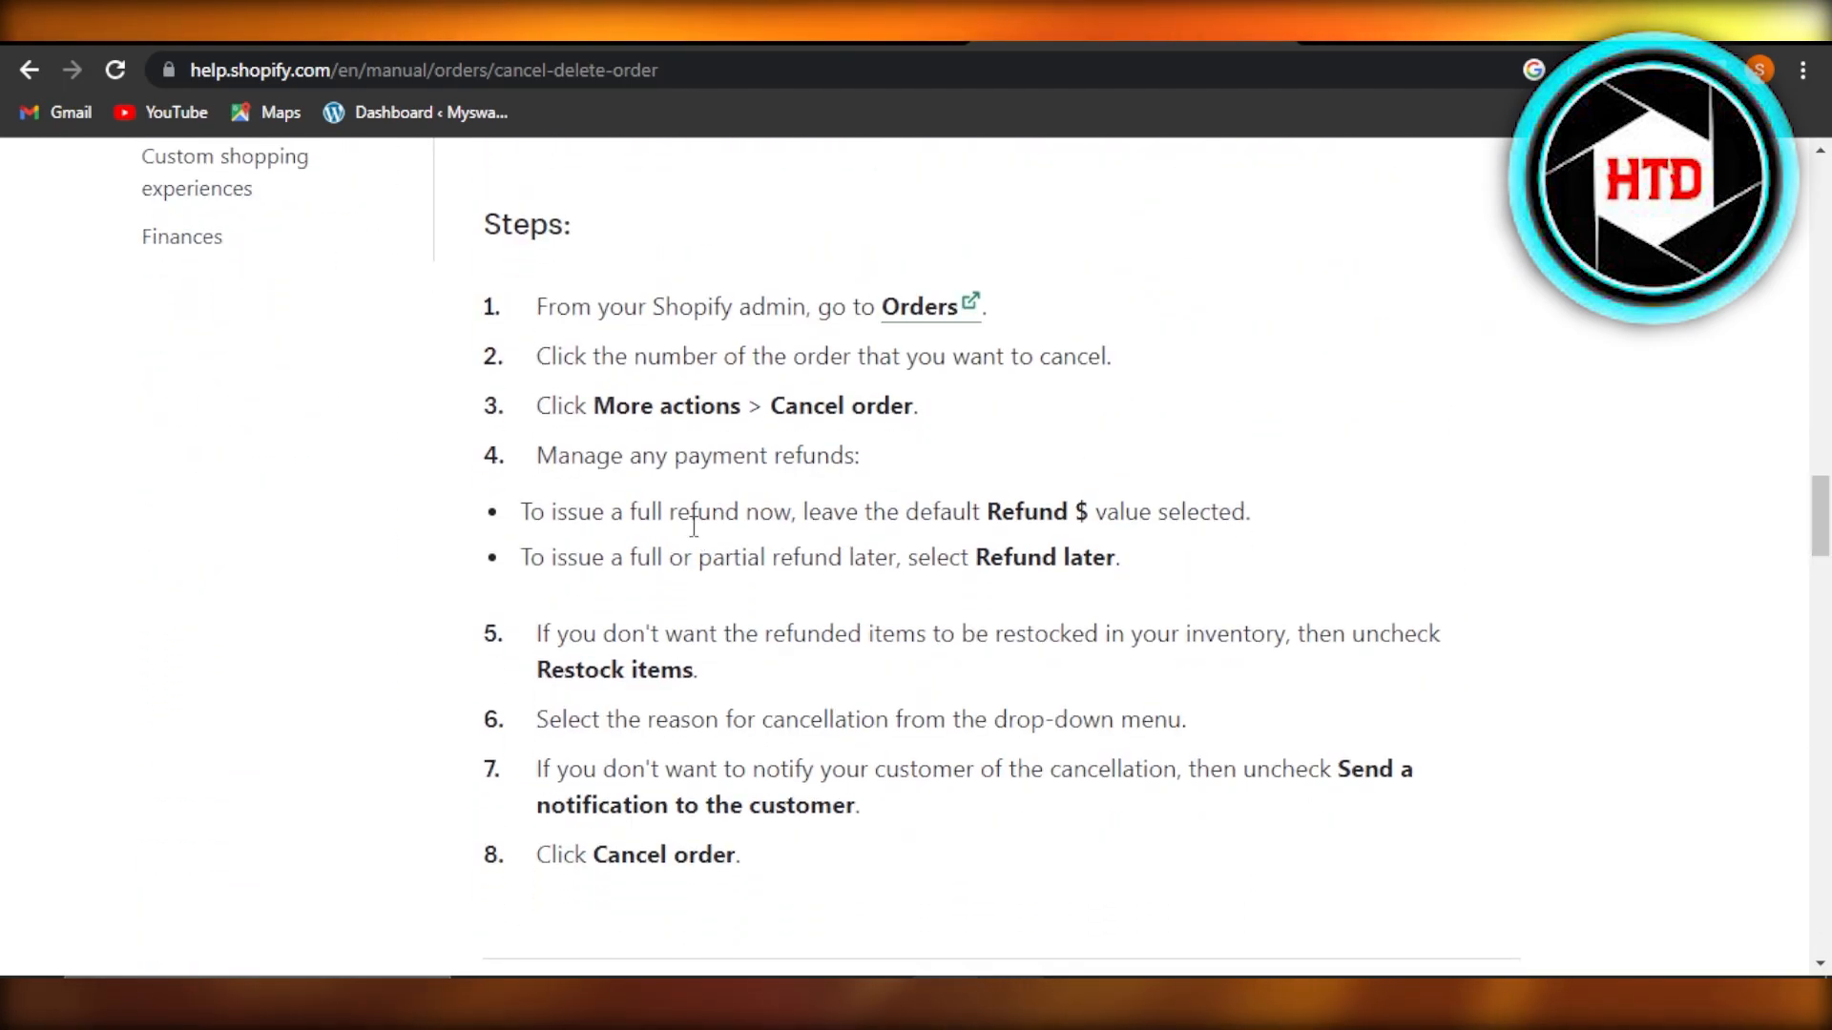
mouse_move(1032, 419)
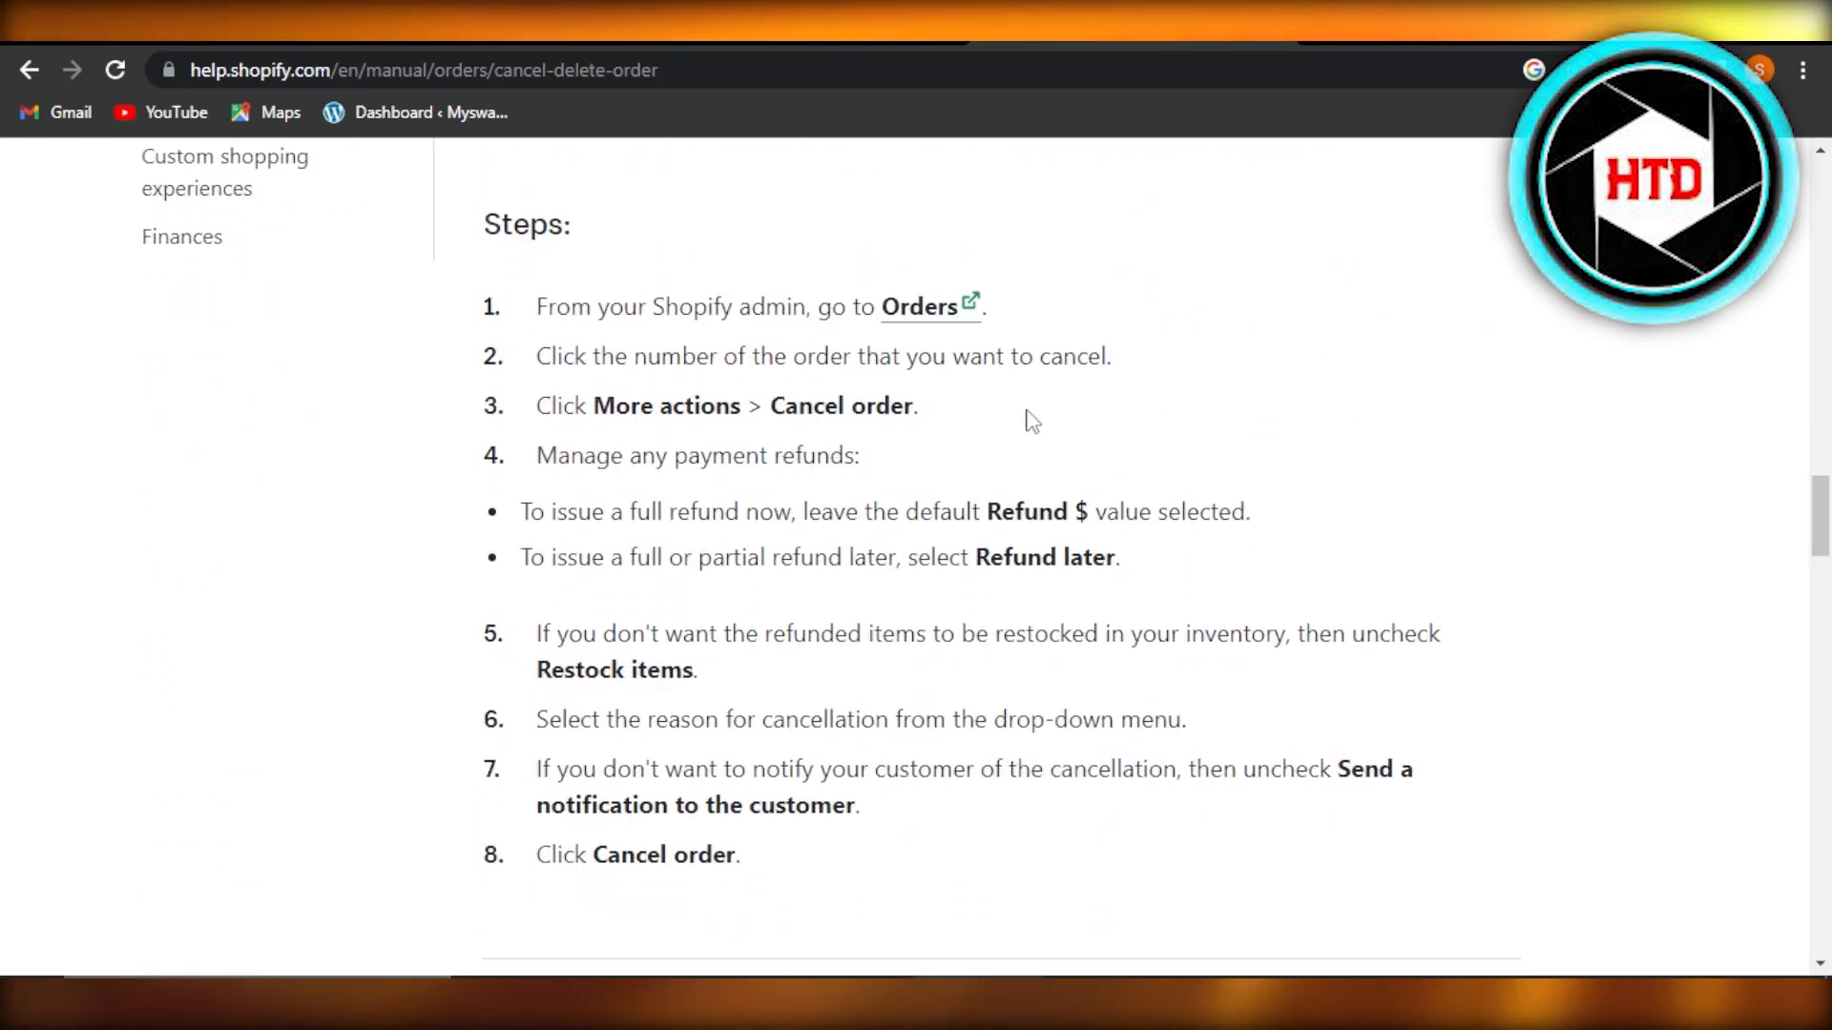
scroll("down", 3)
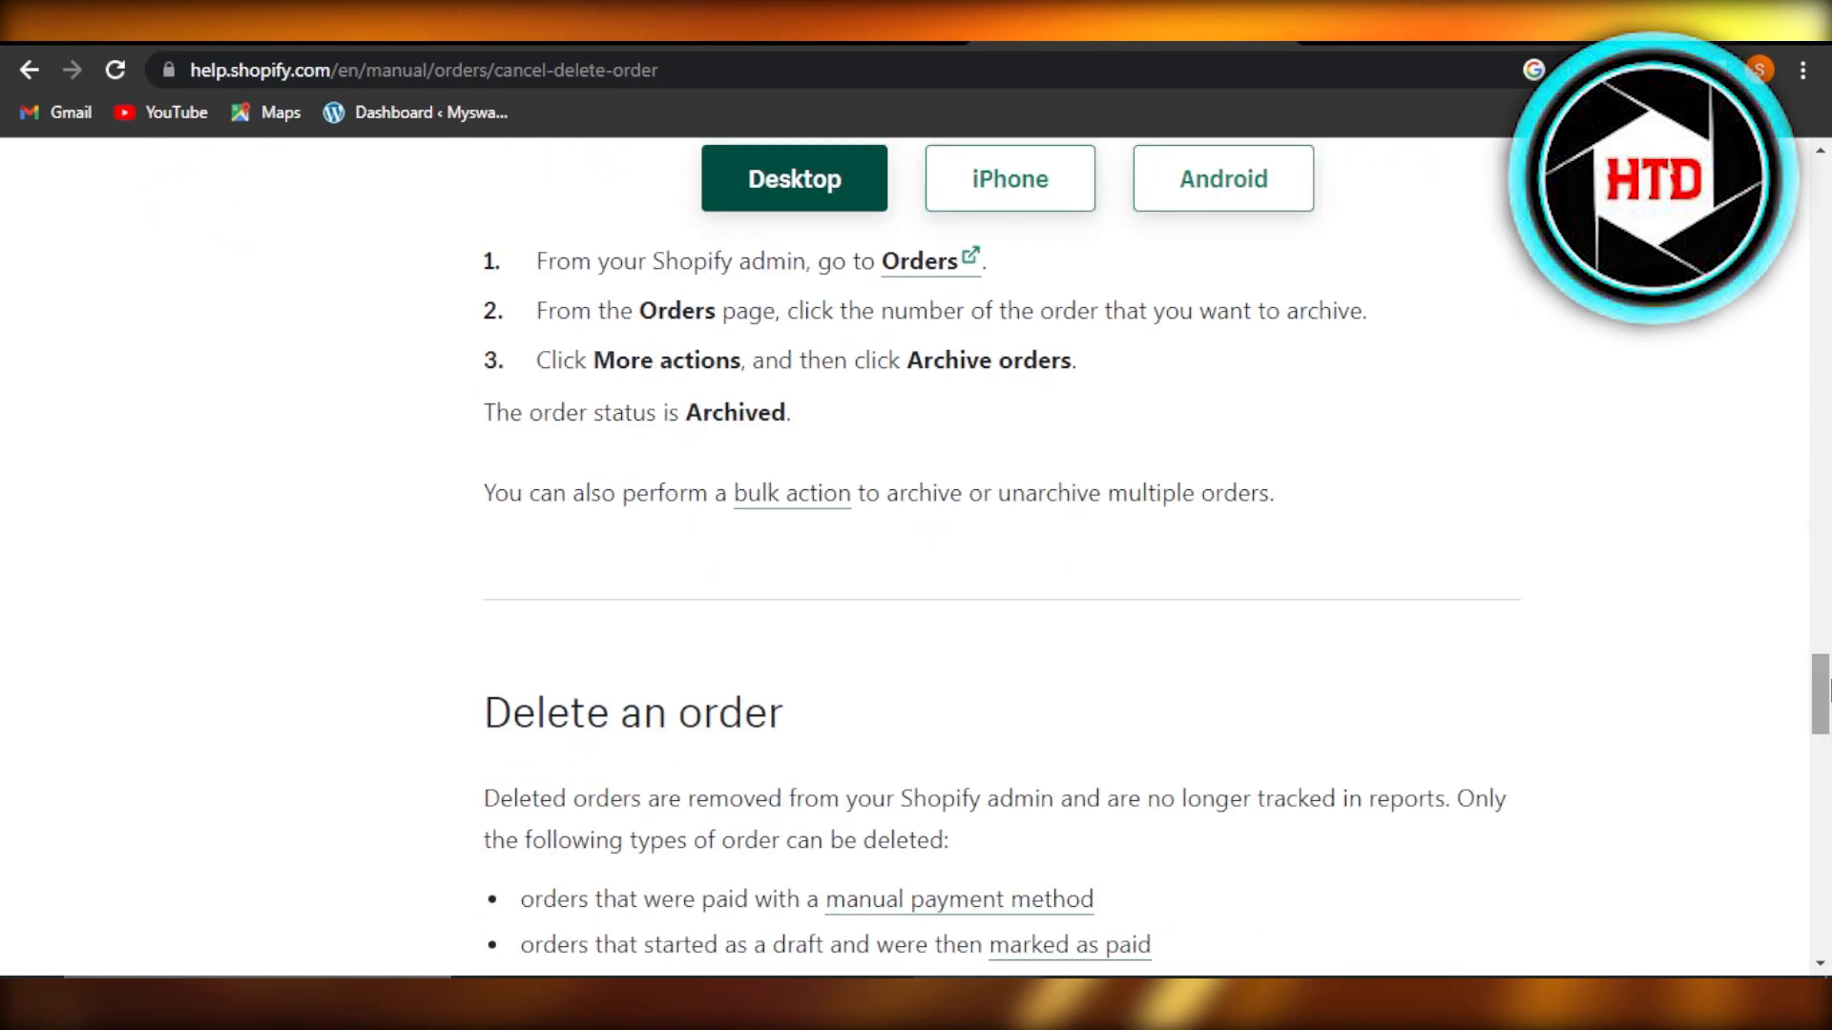
scroll("down", 3)
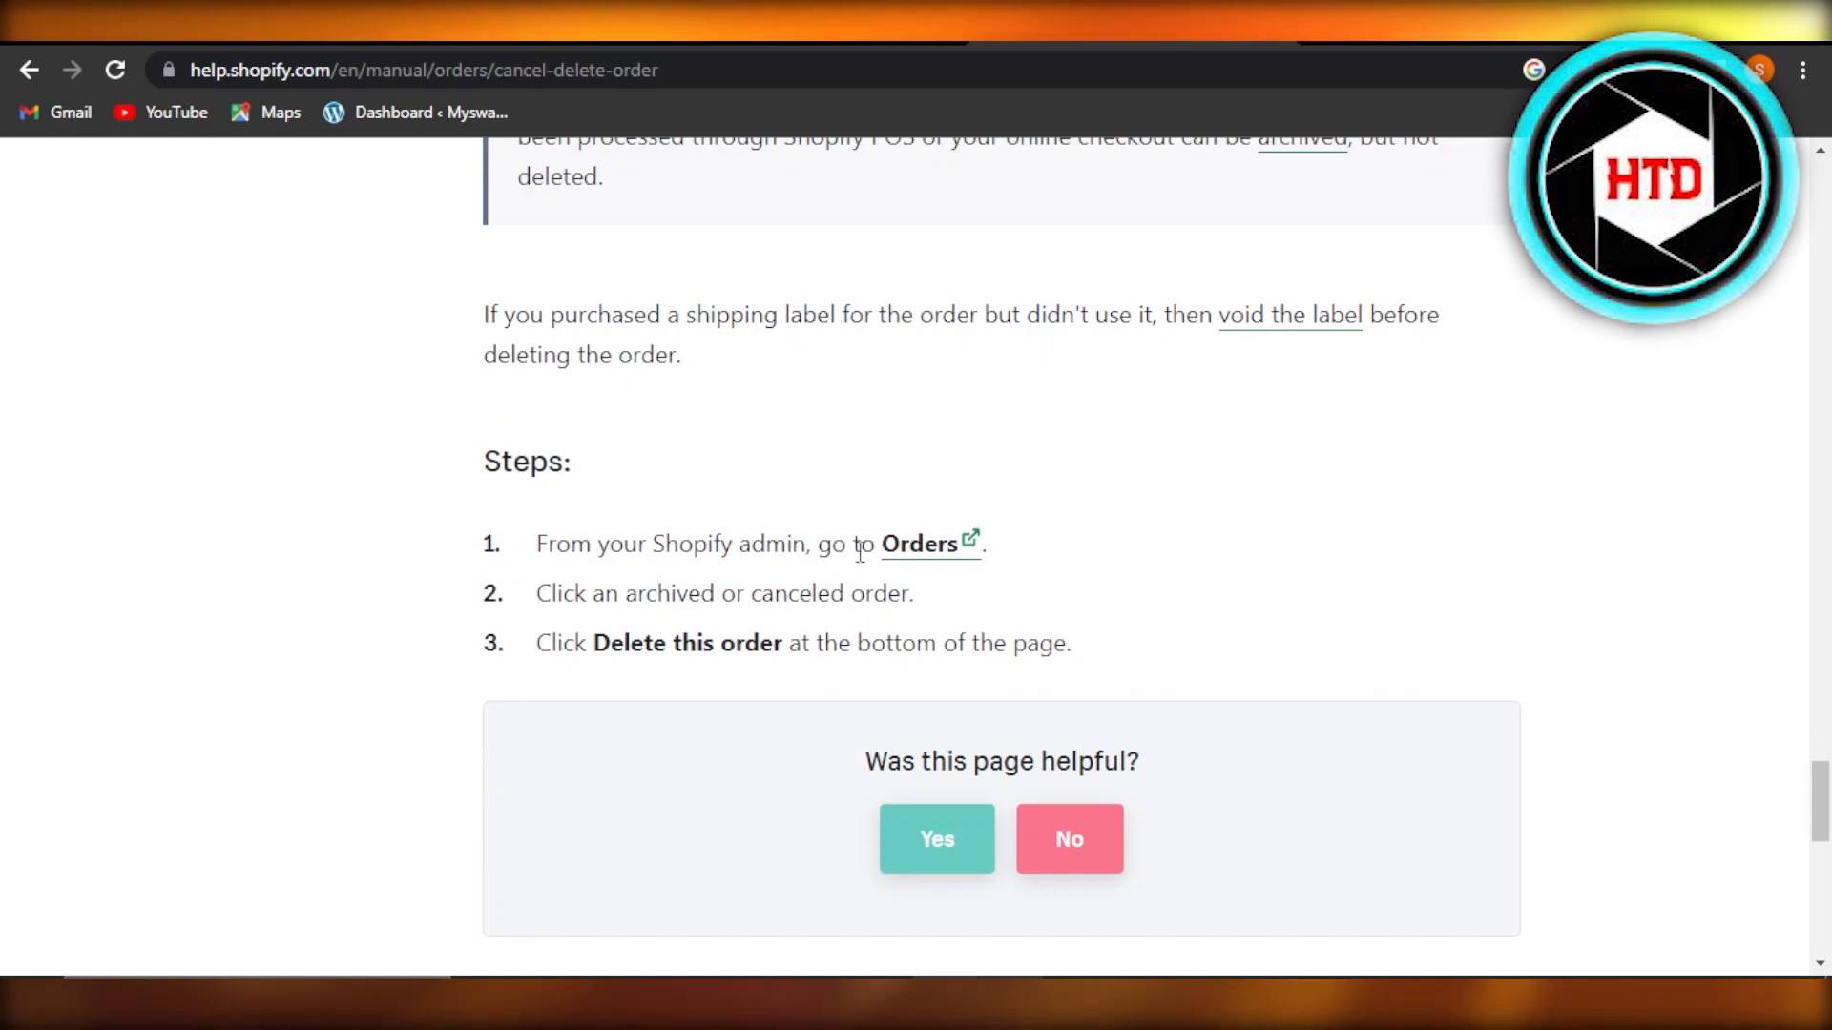
mouse_move(781, 628)
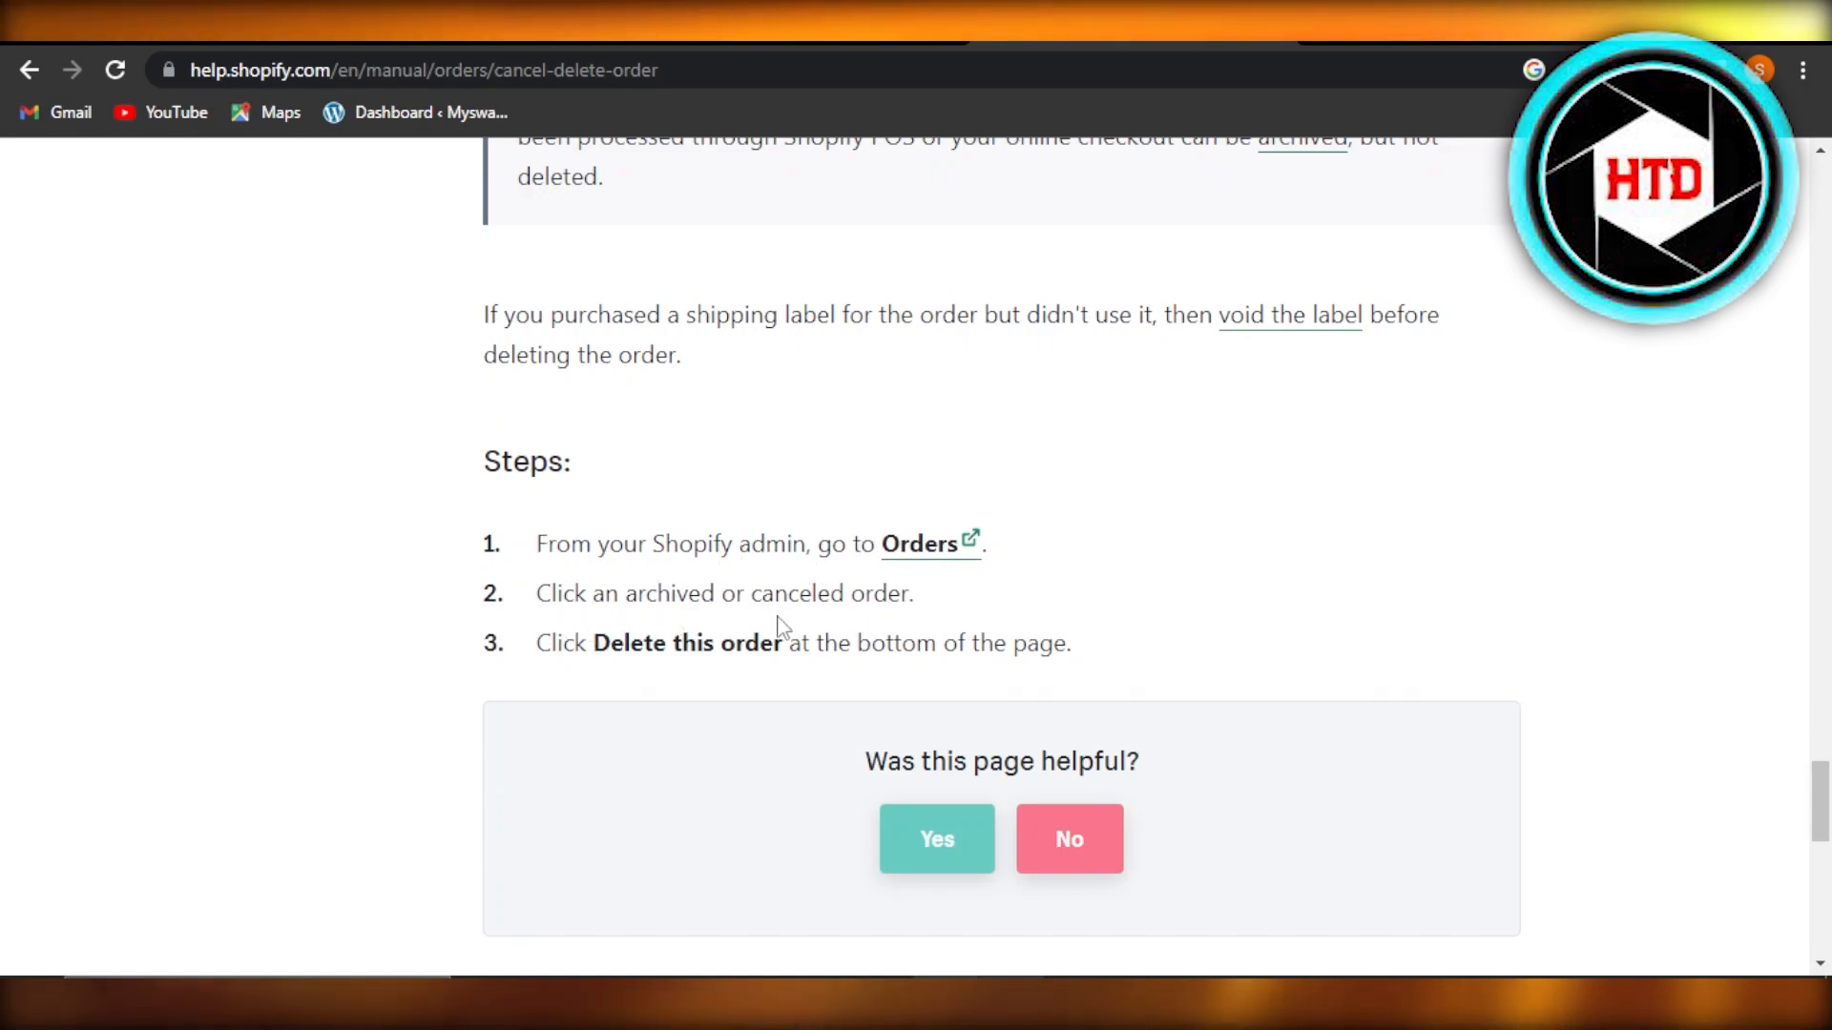
mouse_move(631, 676)
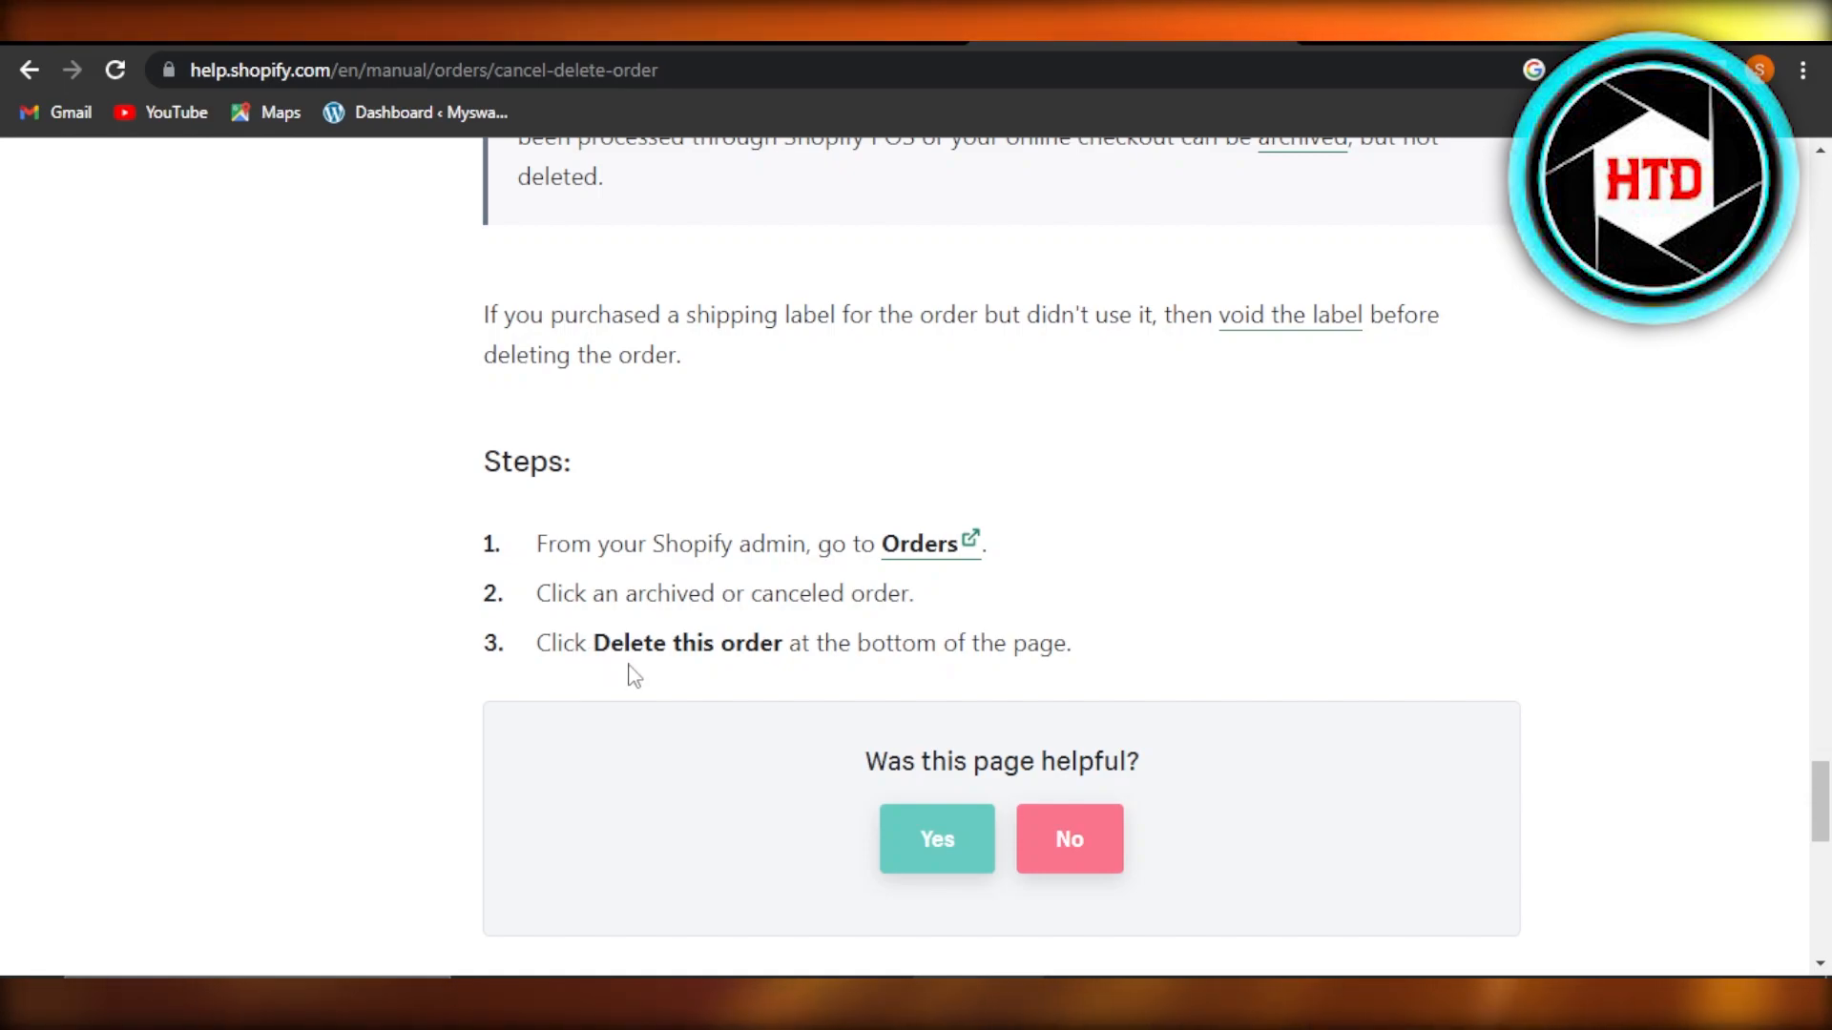
left_click(544, 544)
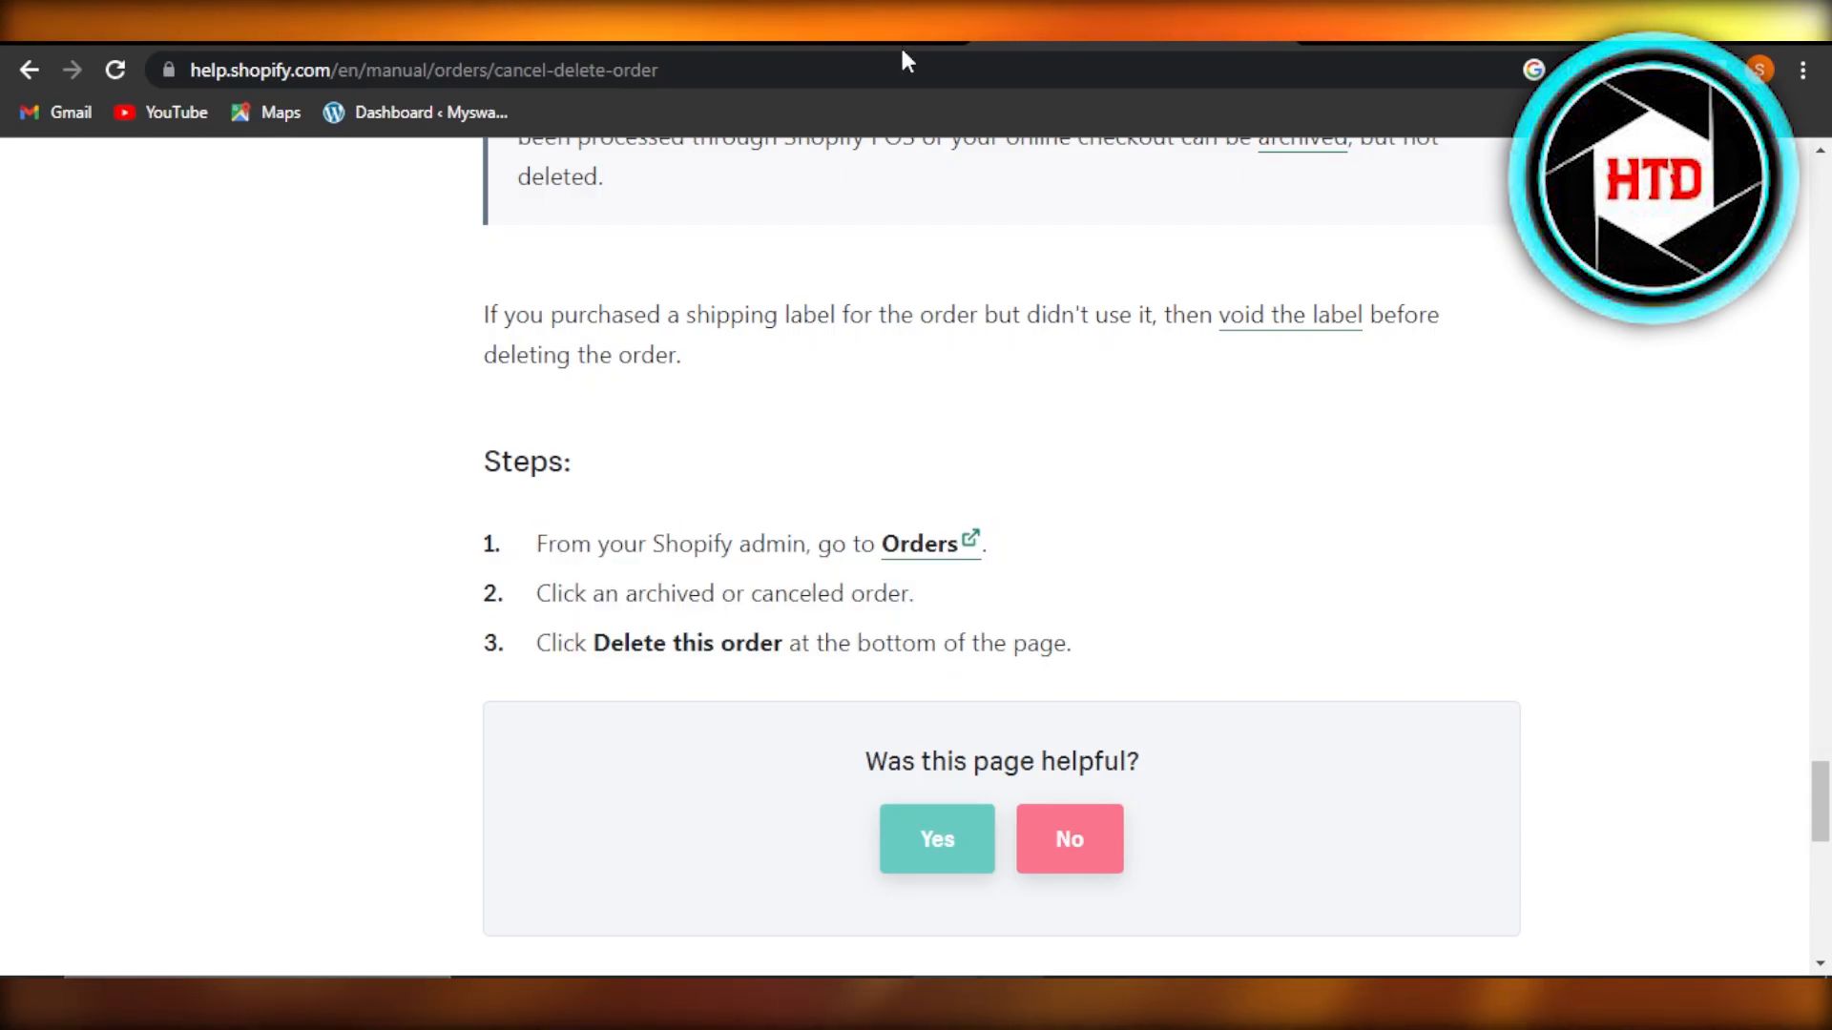
left_click(920, 544)
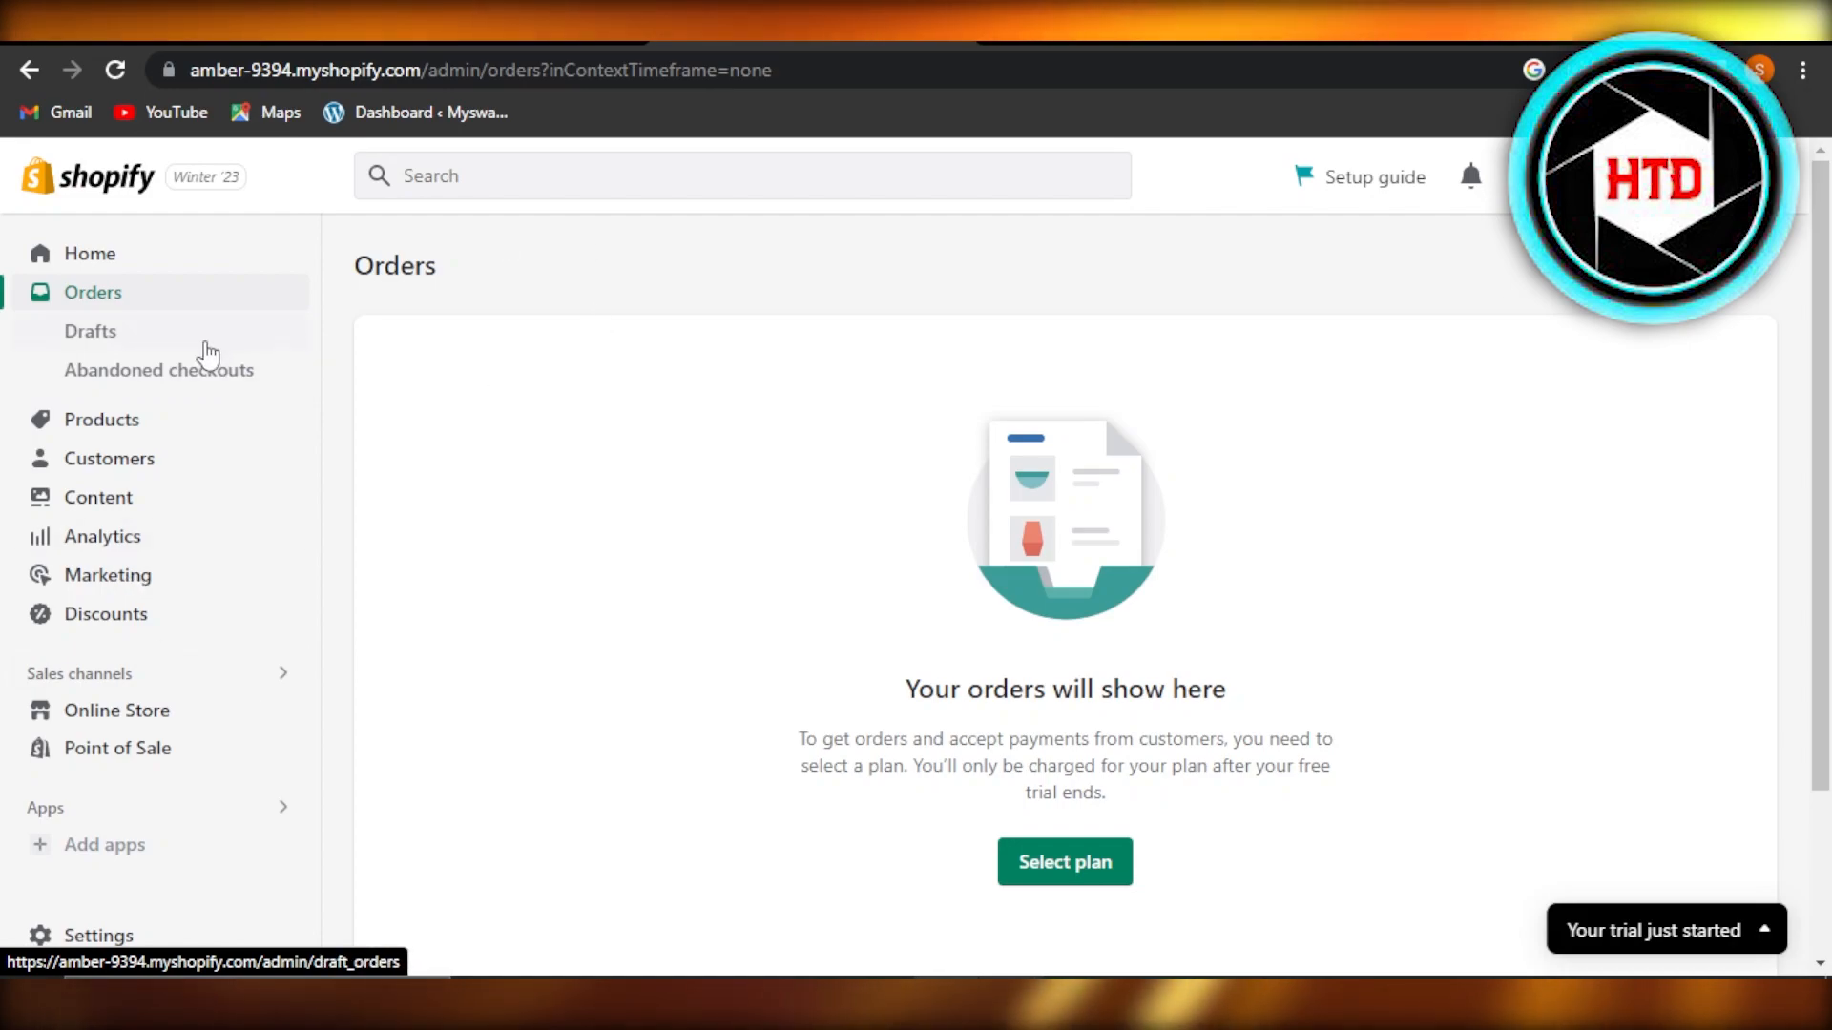
mouse_move(532, 517)
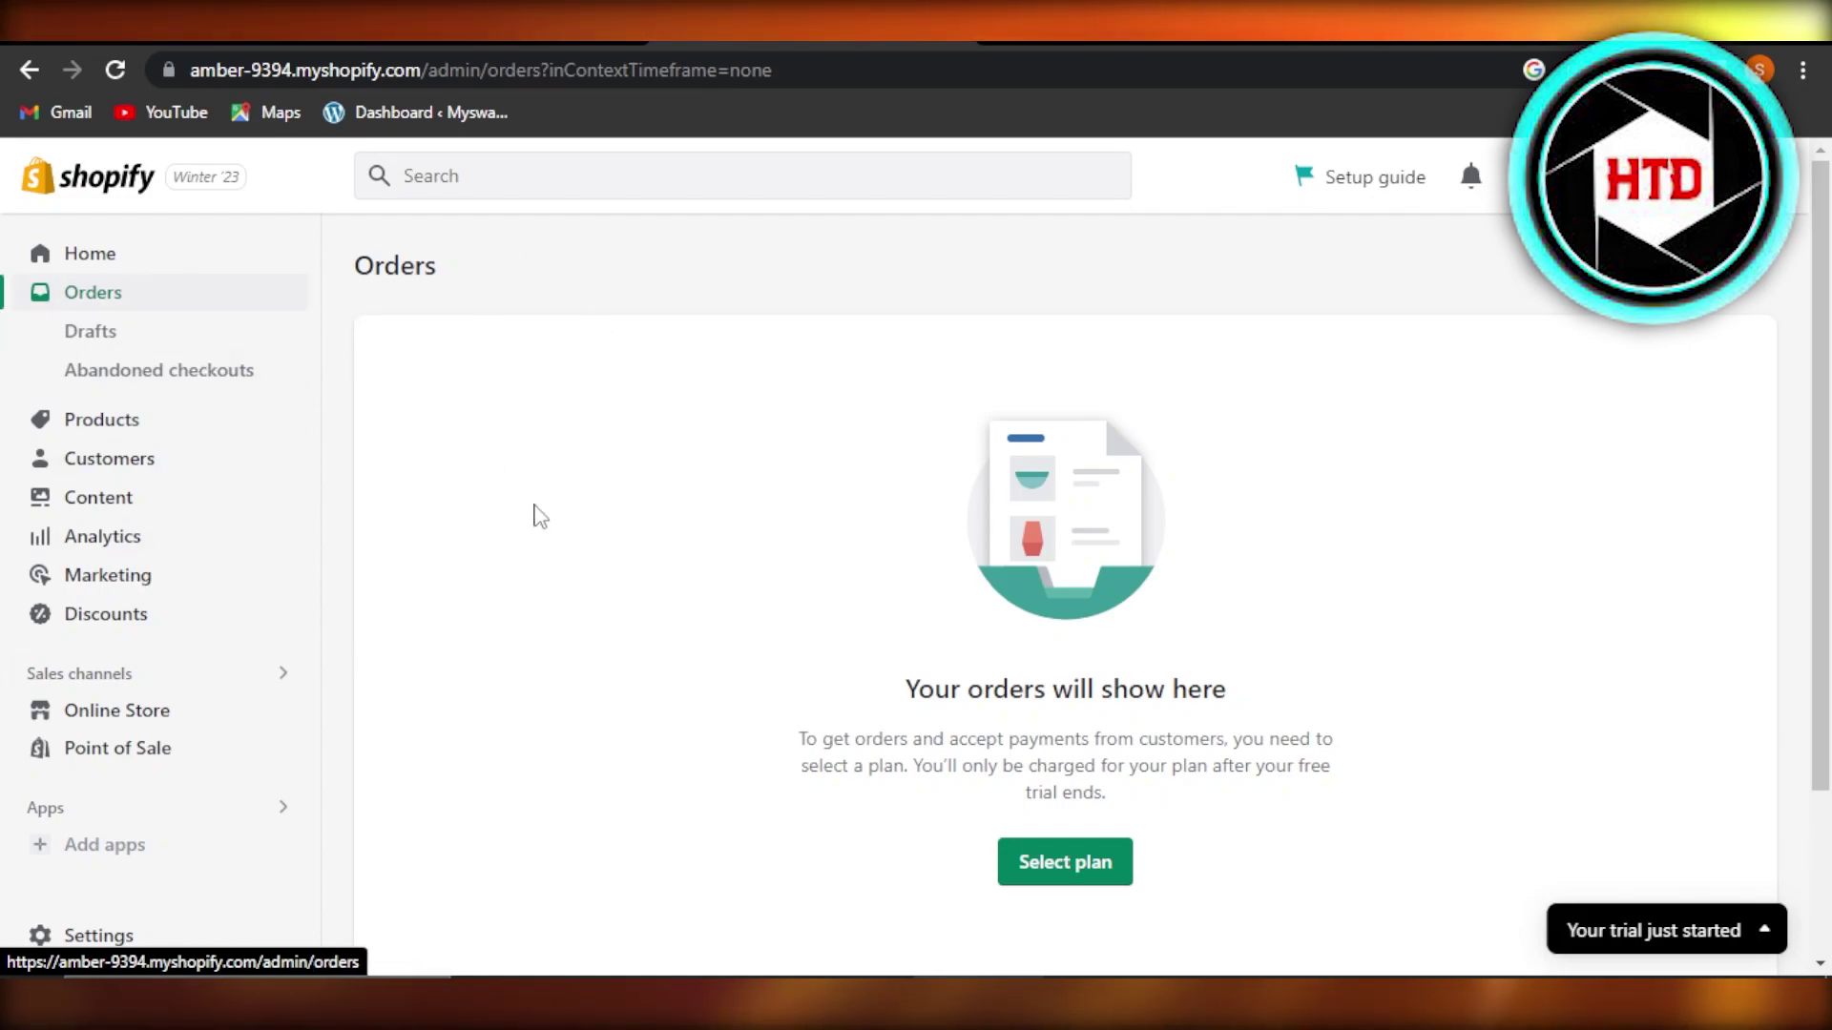
mouse_move(672, 355)
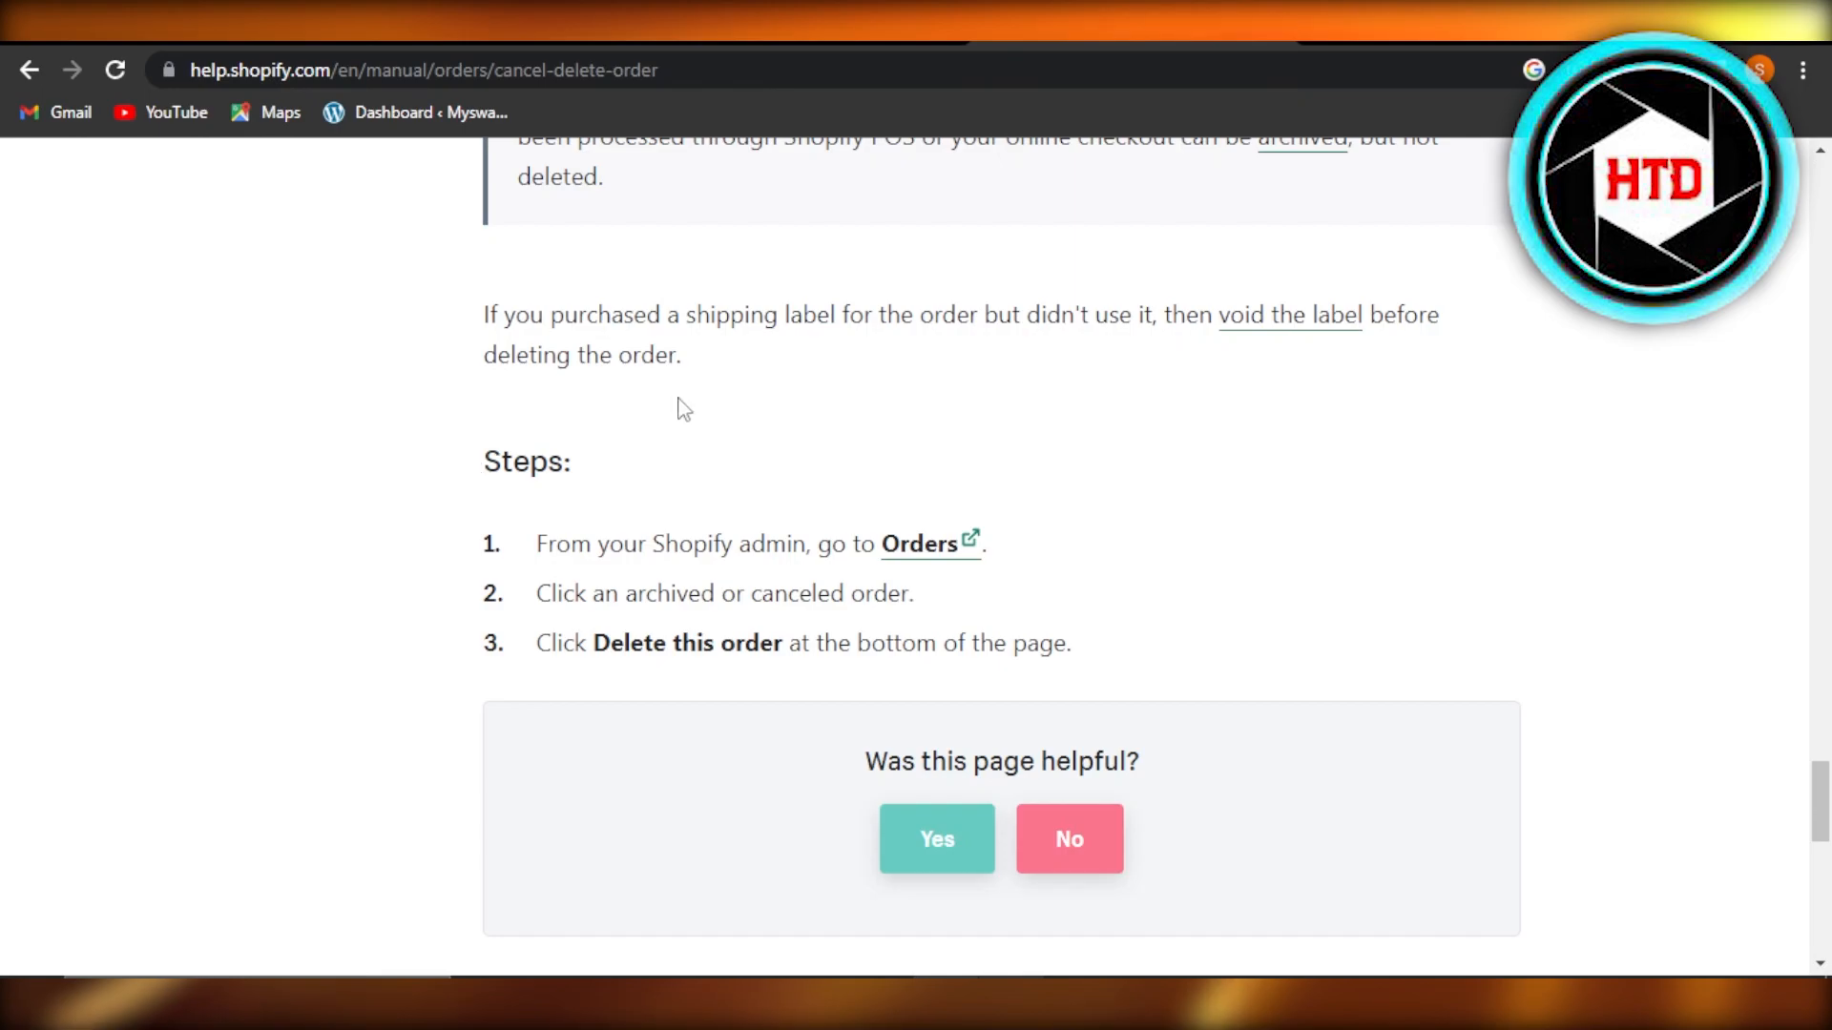
Return through Online Store and Orders to the admin Home dashboard with the setup guide
left_click(920, 544)
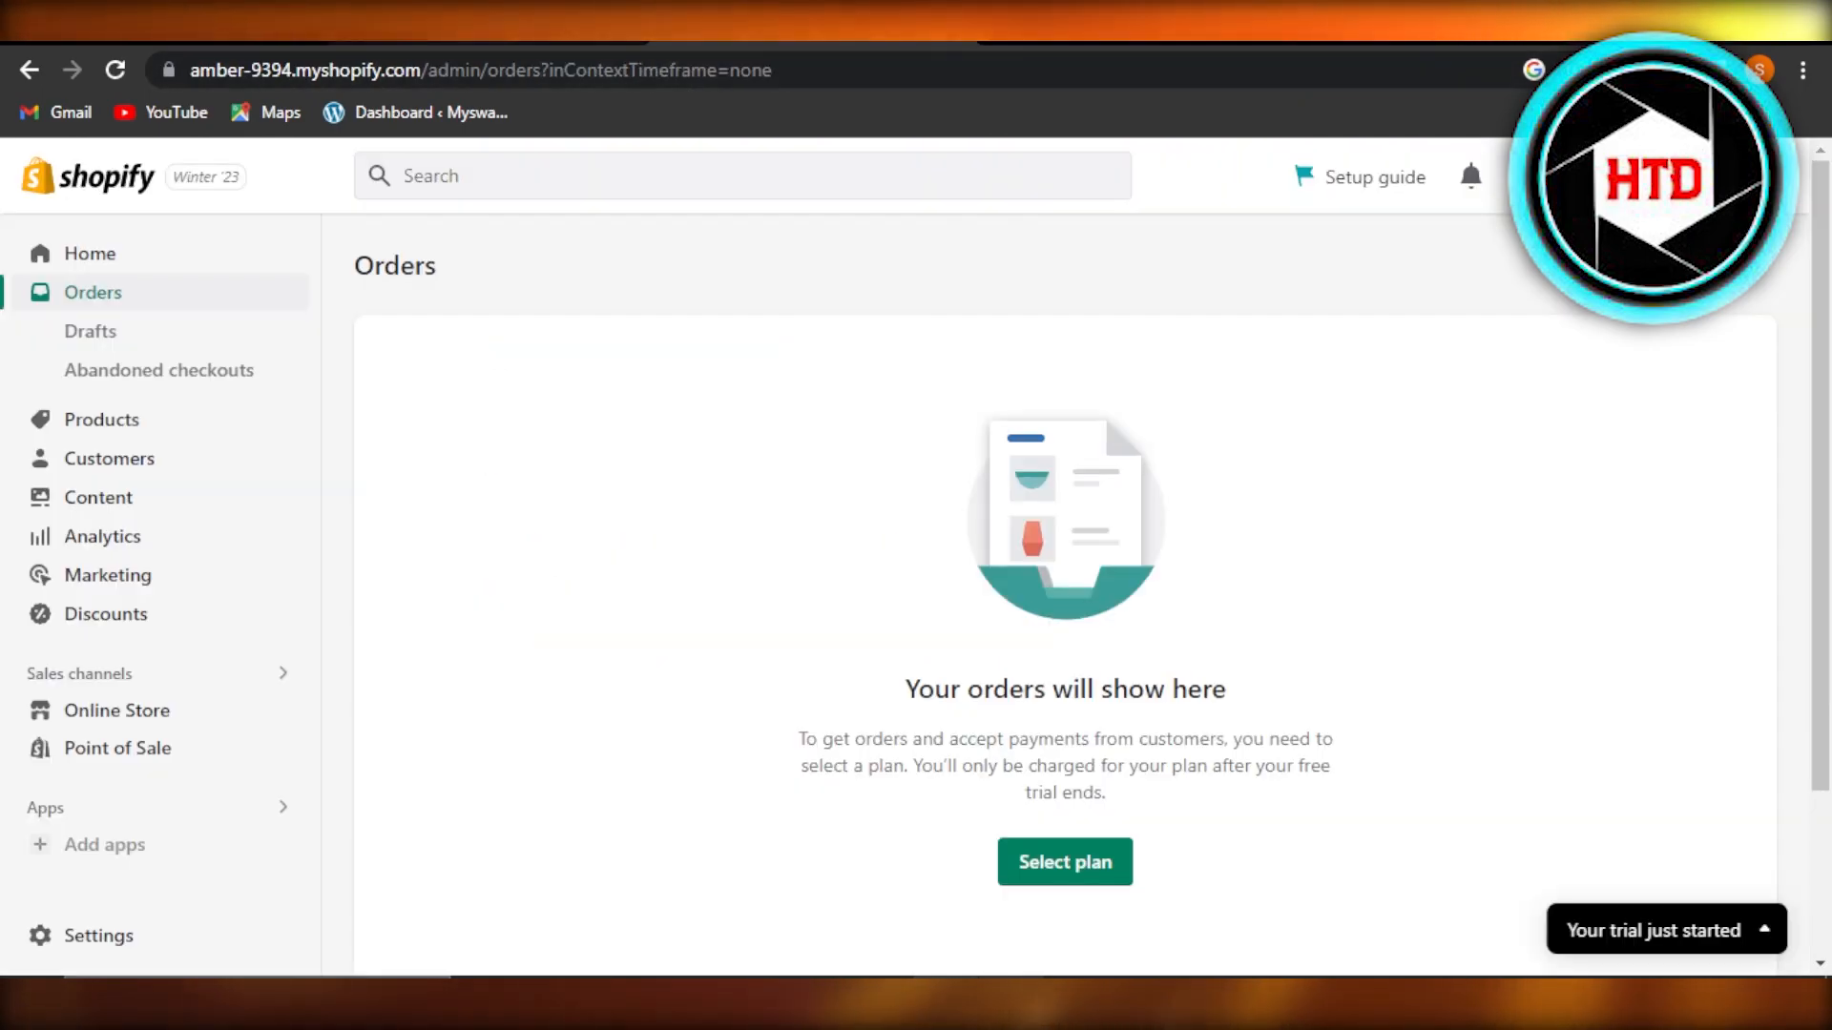
left_click(117, 622)
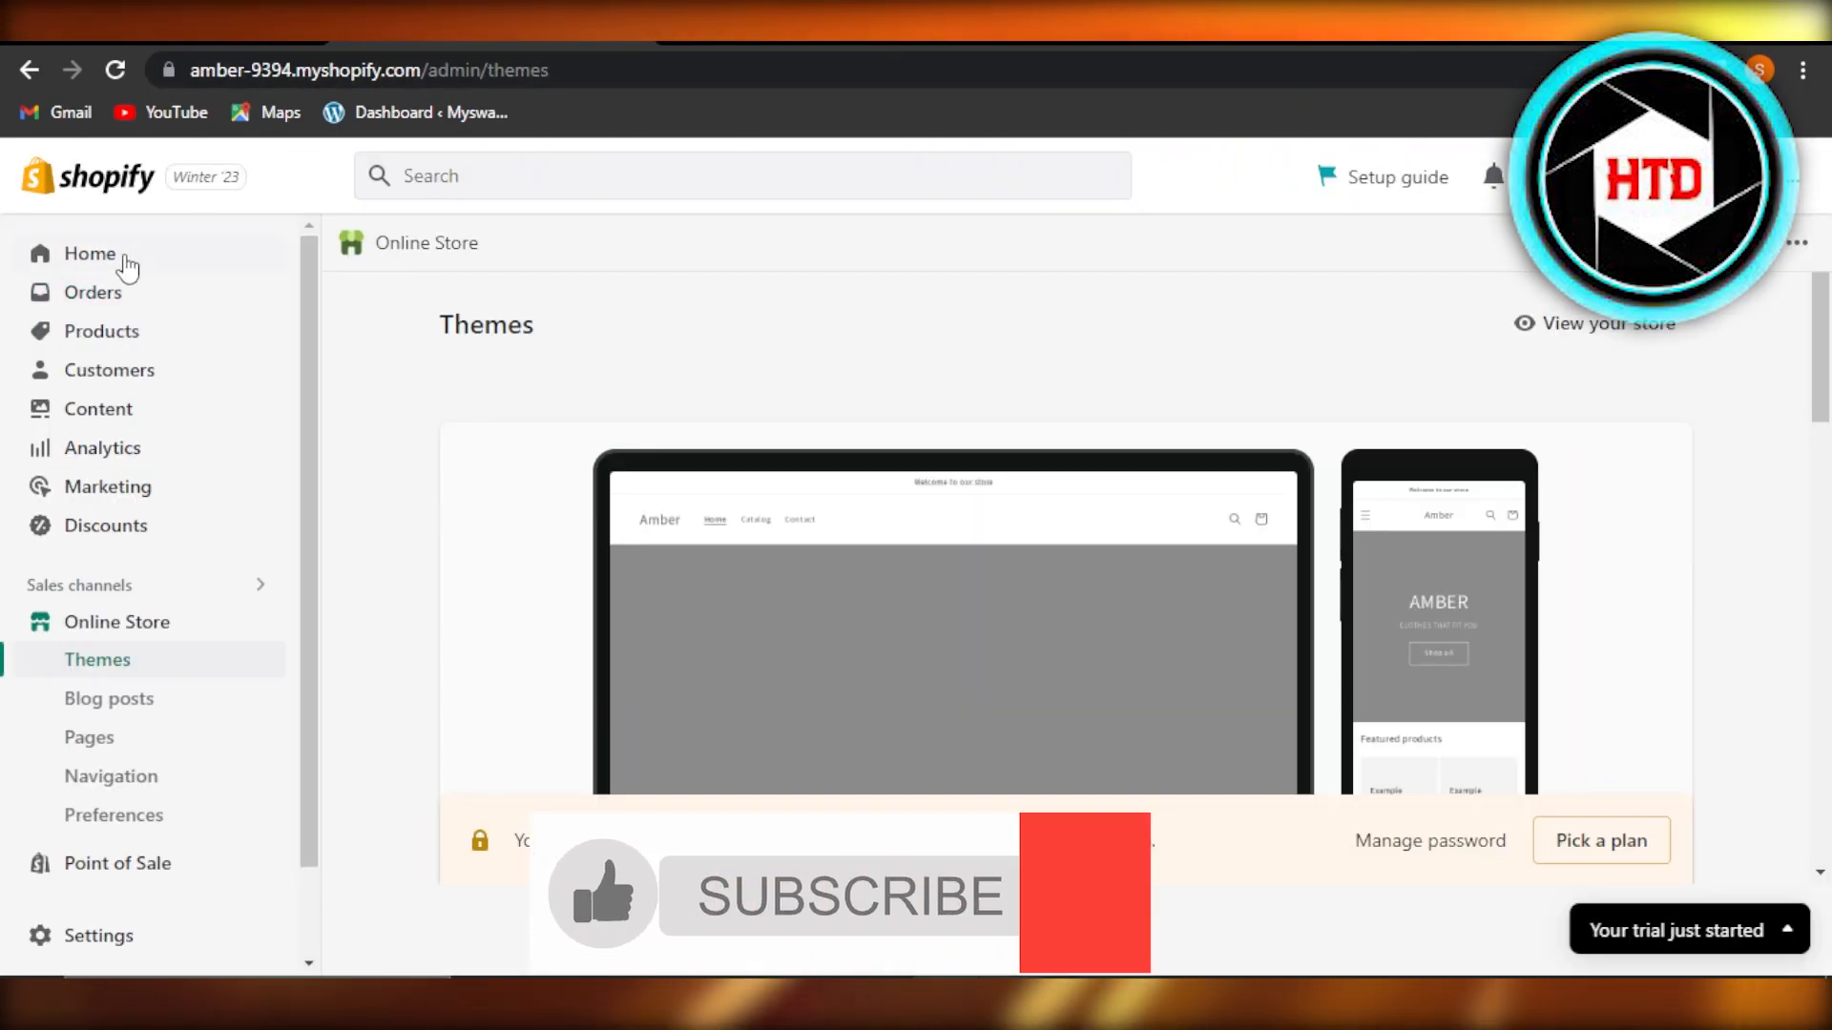
left_click(91, 292)
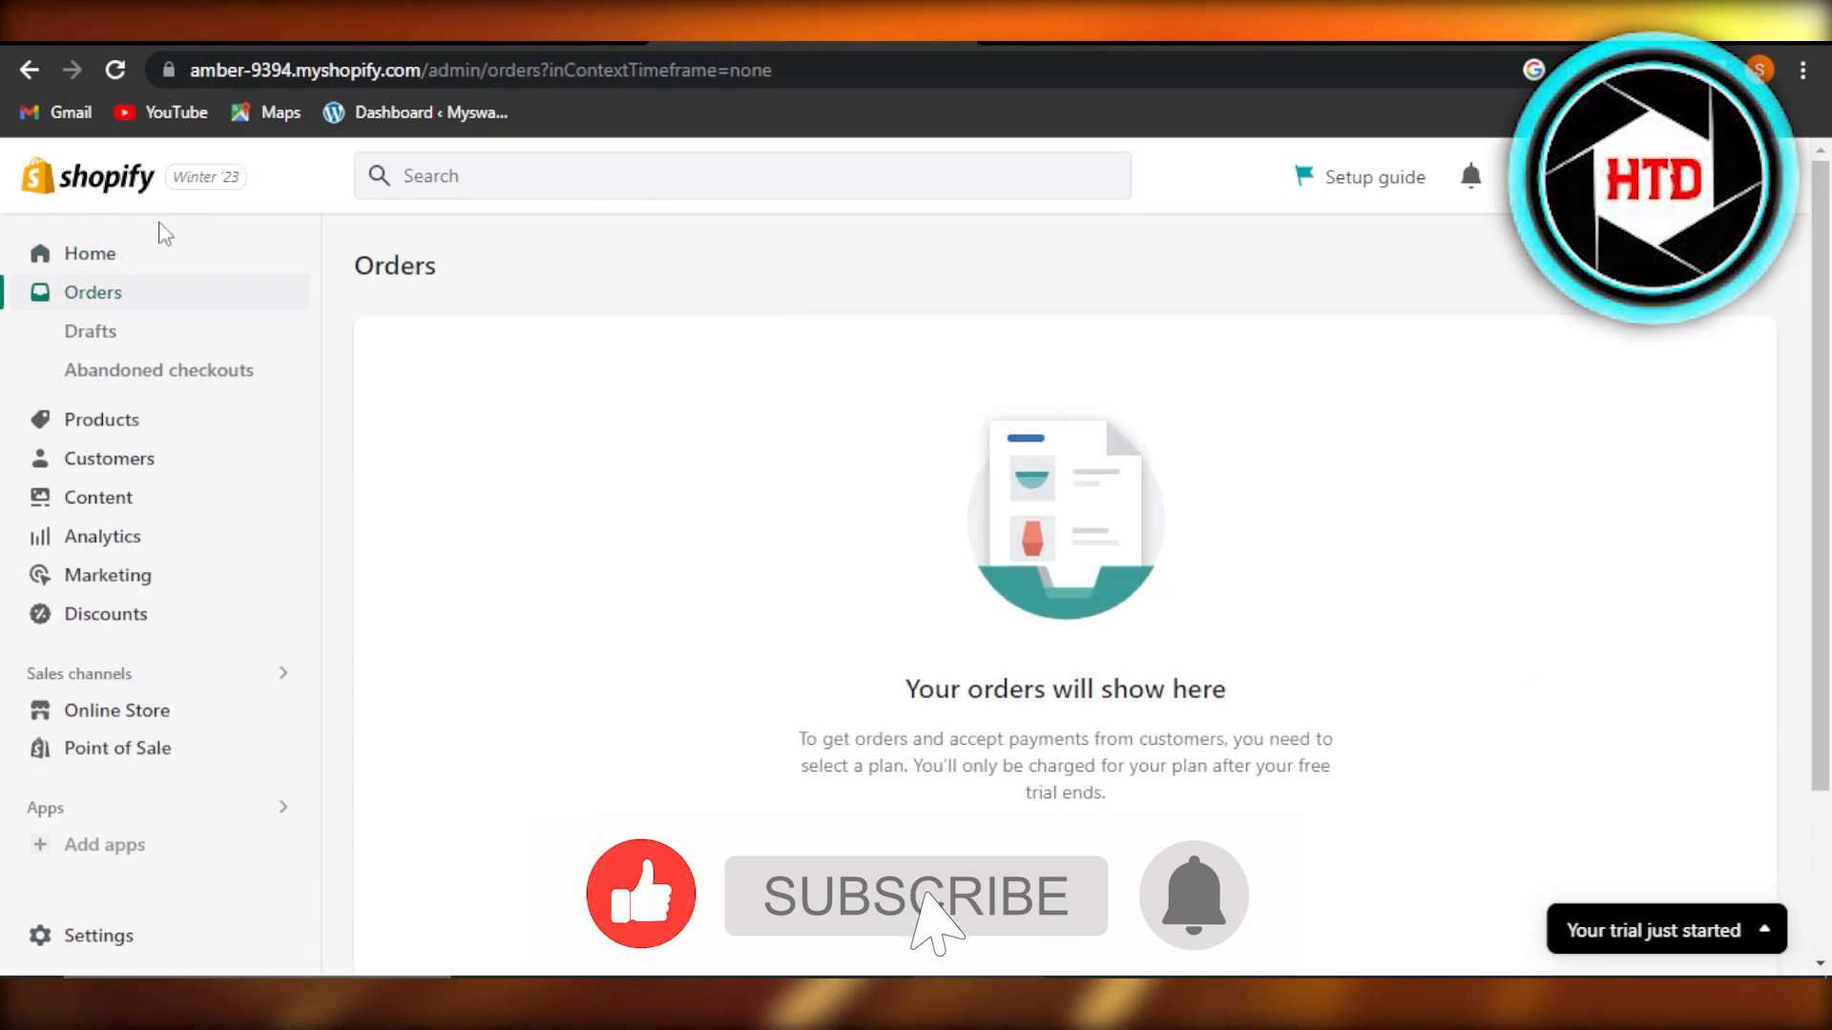
left_click(89, 254)
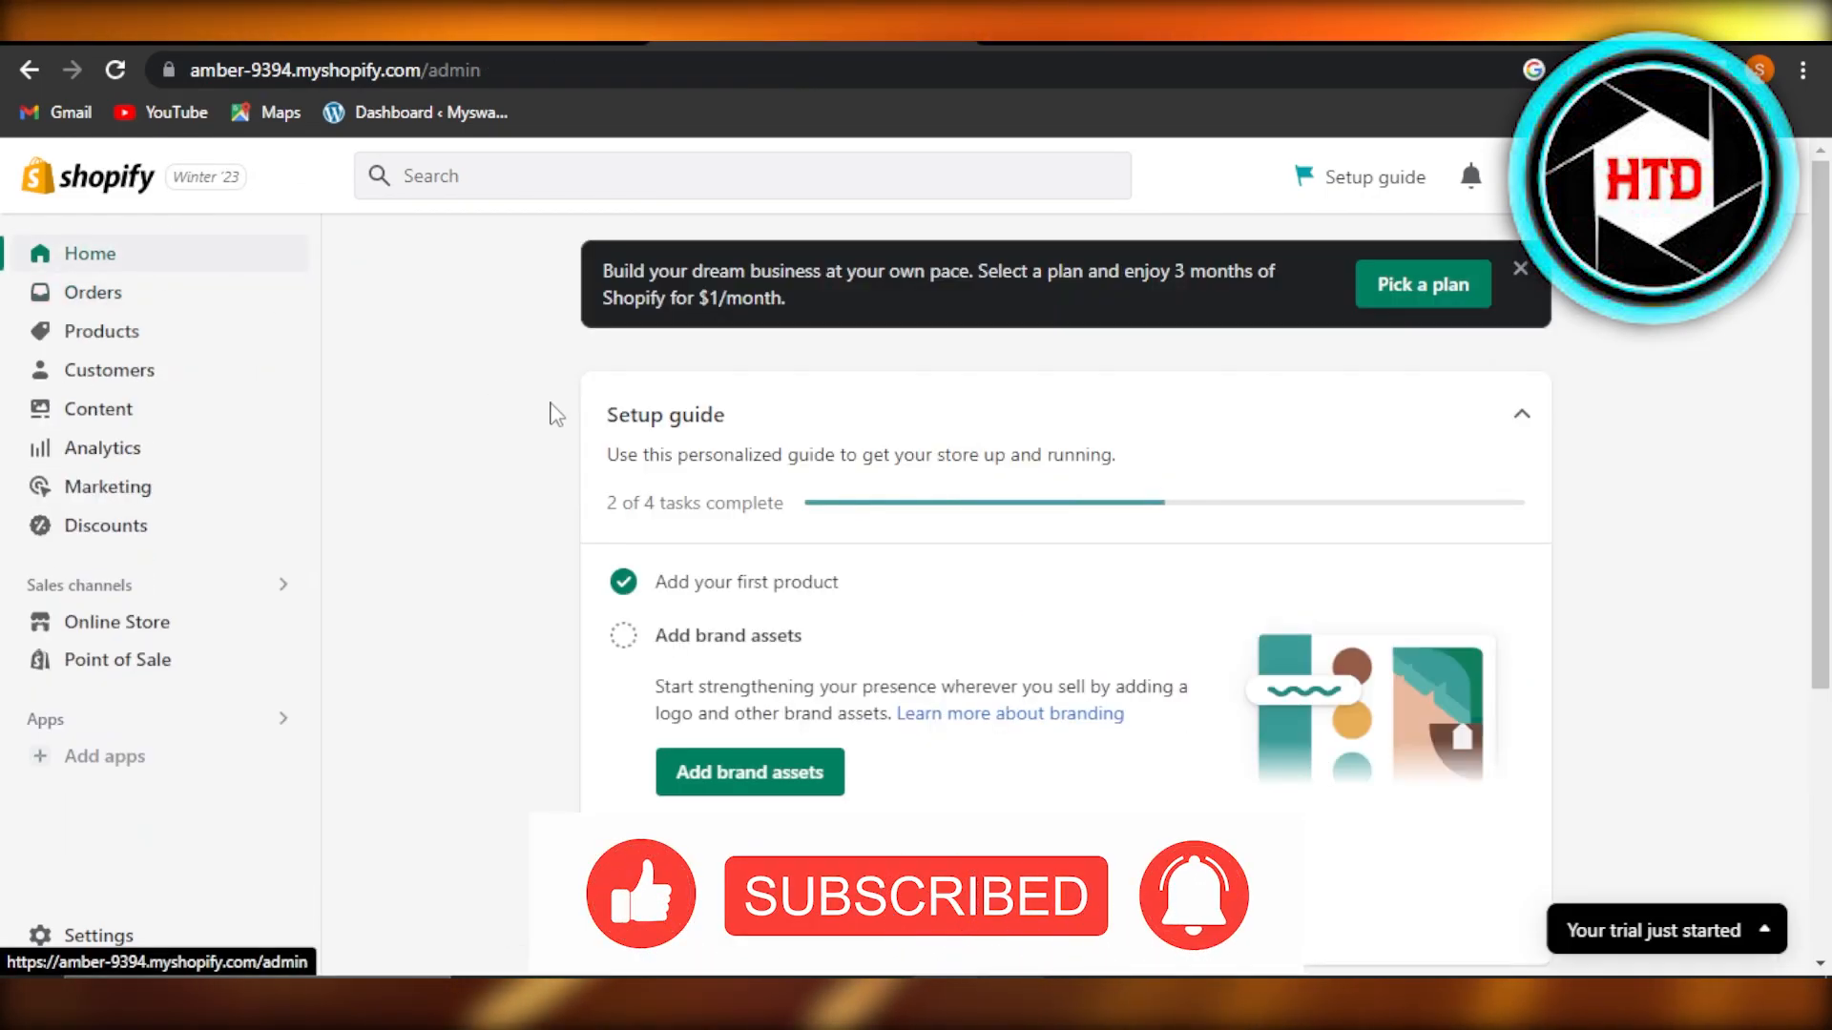